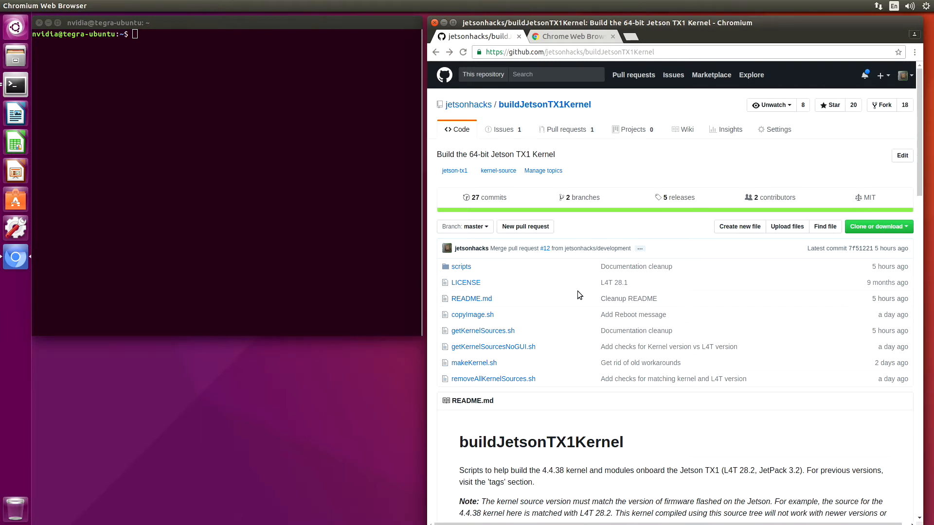
mouse_move(683, 200)
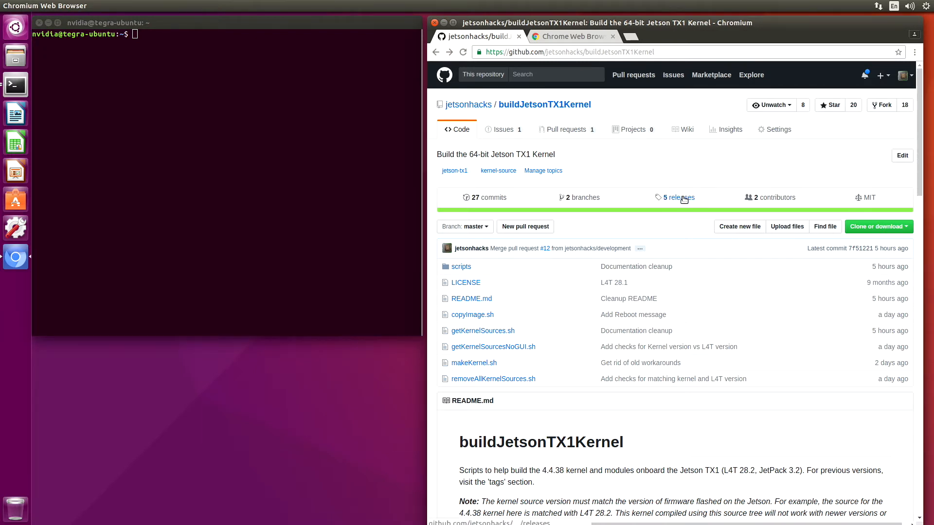
Step: Browse the repository's releases, then return to the main repository page
click(678, 198)
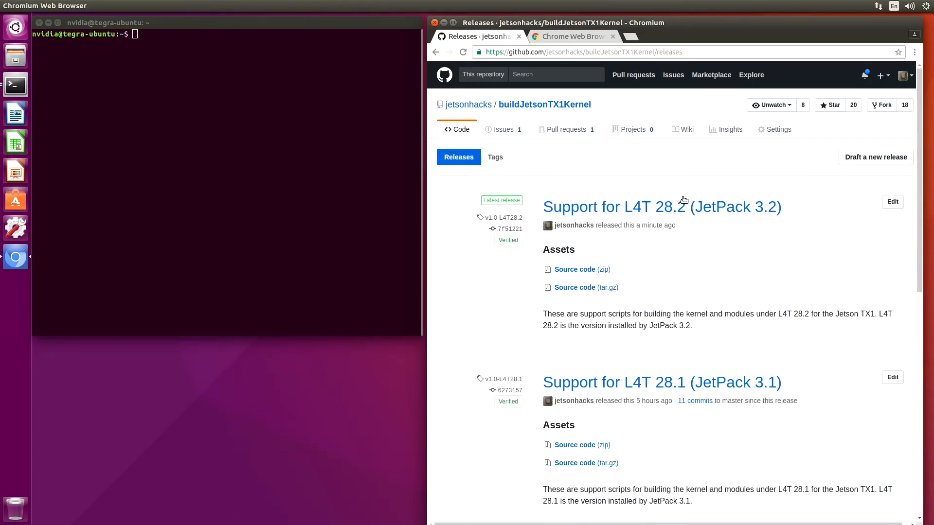
mouse_move(669, 196)
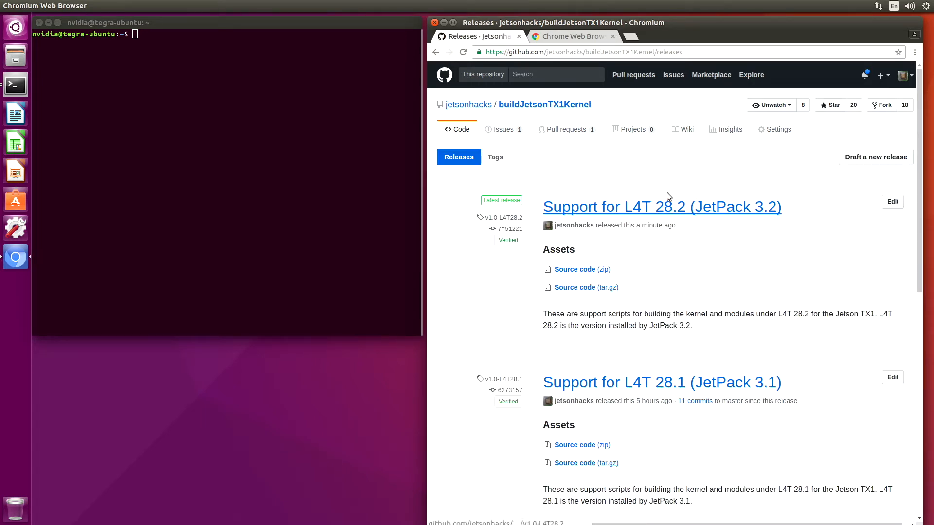
mouse_move(660, 347)
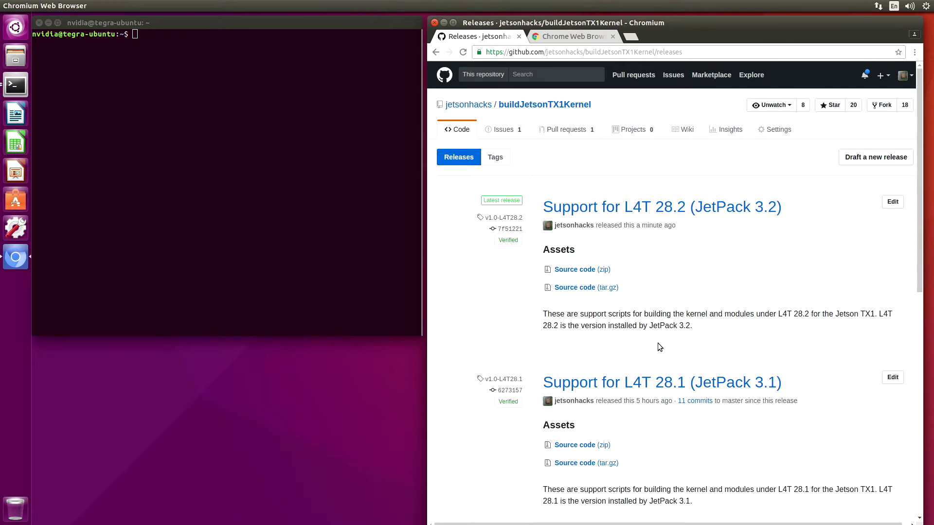
scroll(down, 3)
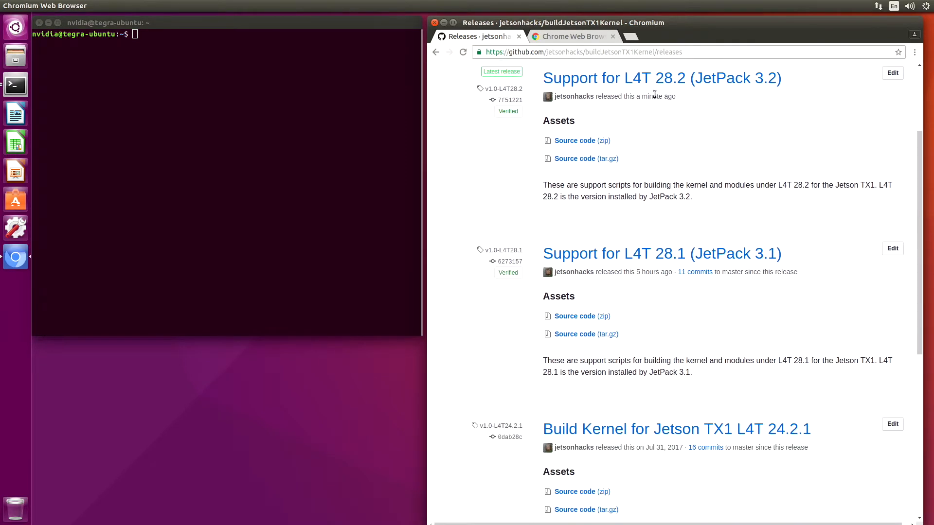
scroll(down, 3)
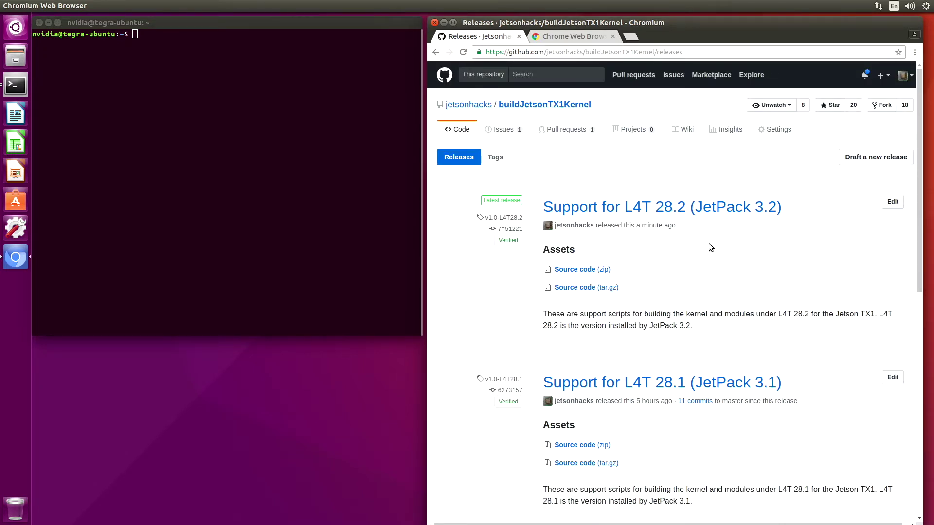
mouse_move(717, 227)
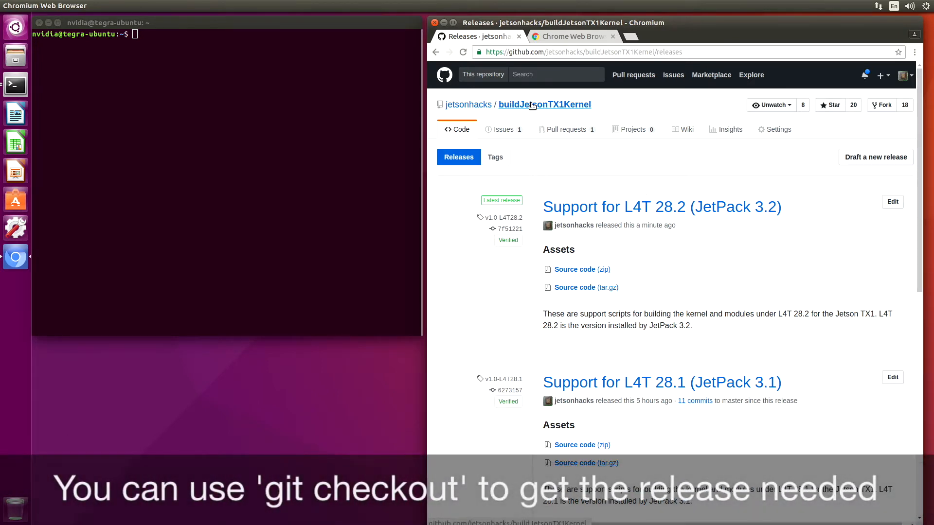
click(544, 105)
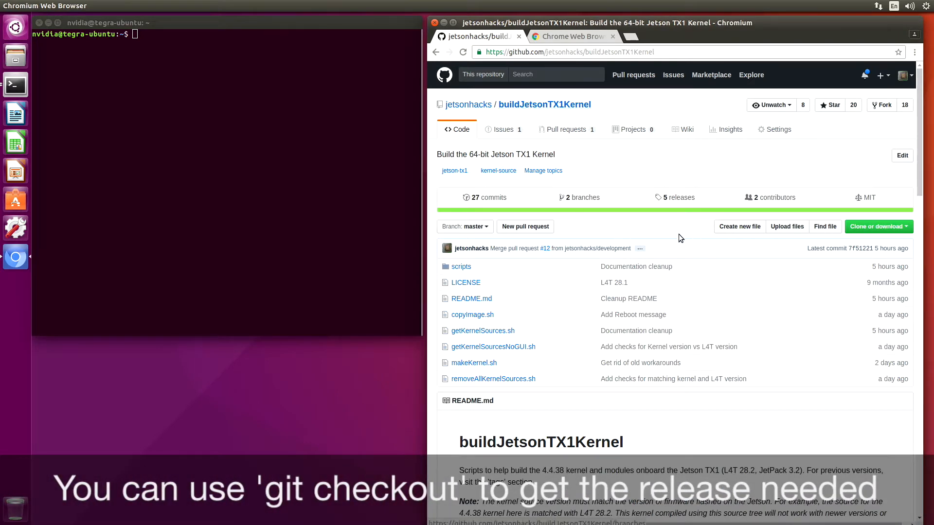
mouse_move(618, 415)
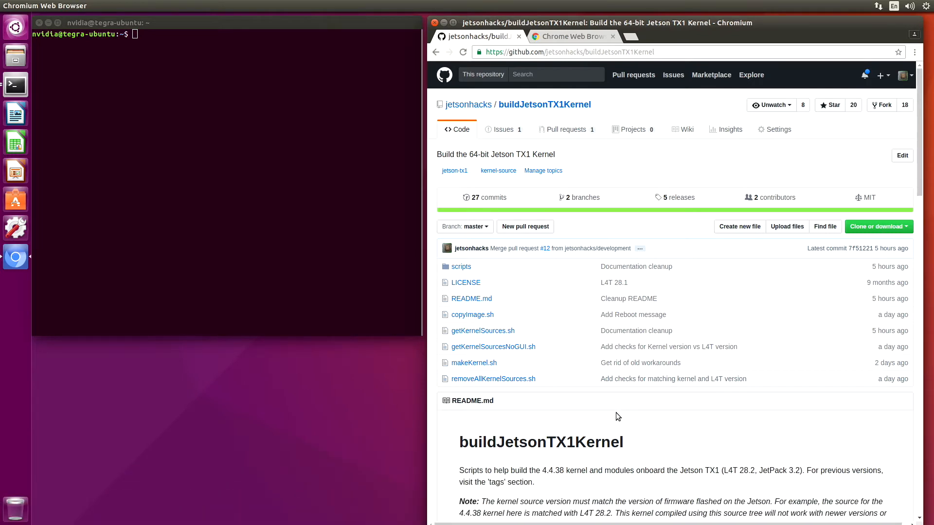
mouse_move(756, 203)
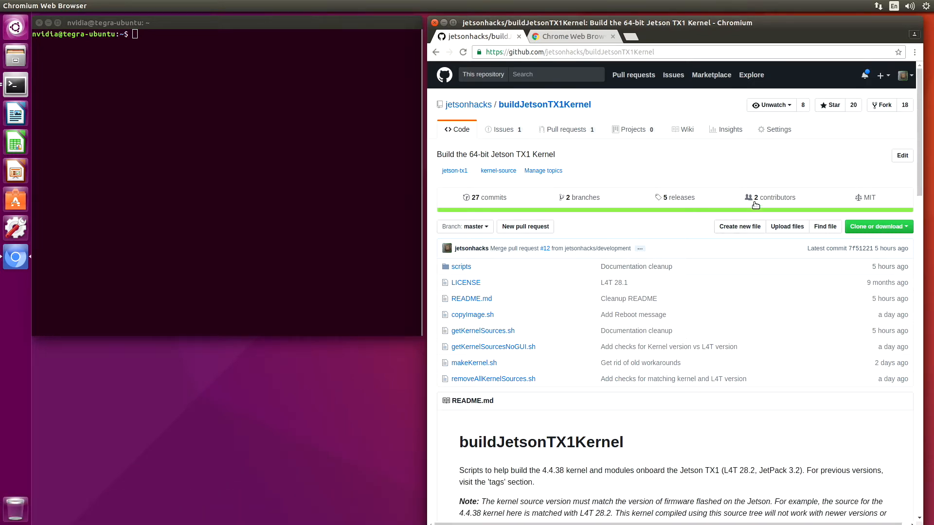
mouse_move(524, 349)
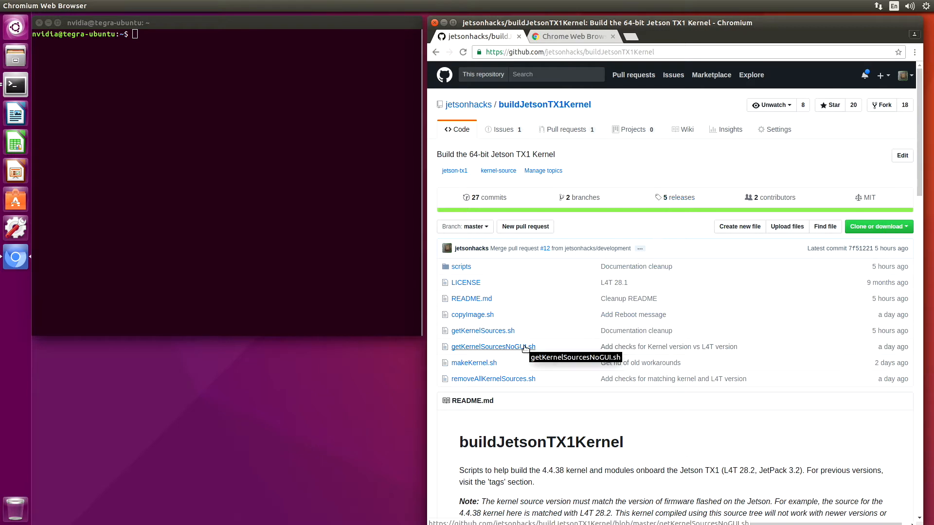
mouse_move(539, 243)
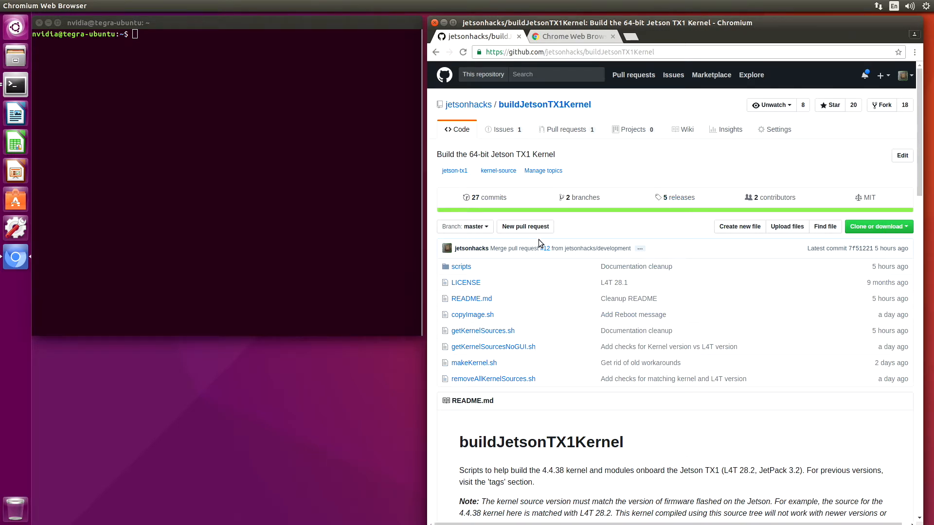
mouse_move(559, 291)
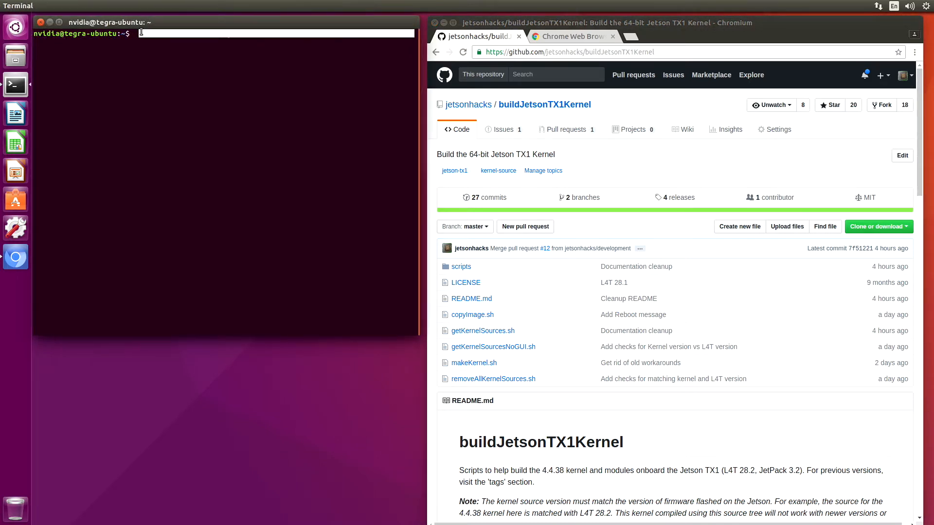
Step: Clone jetsonhacks/buildJetsonTX1Kernel.git and change into the buildJetsonTX1Kernel folder
text(g)
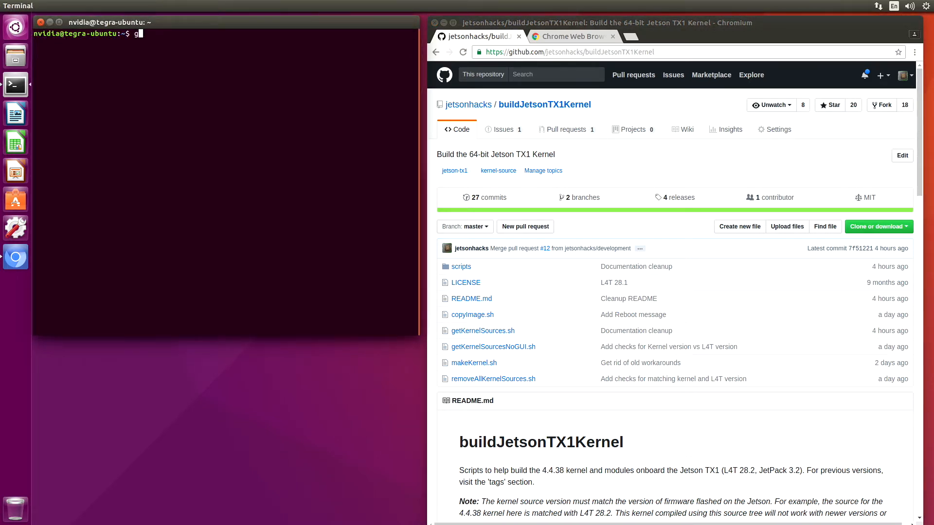
text(it clone)
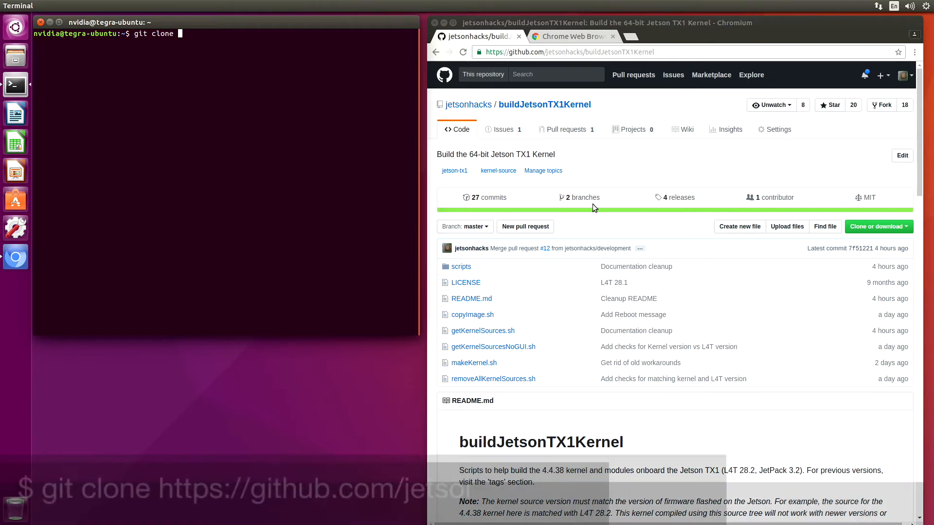
click(880, 227)
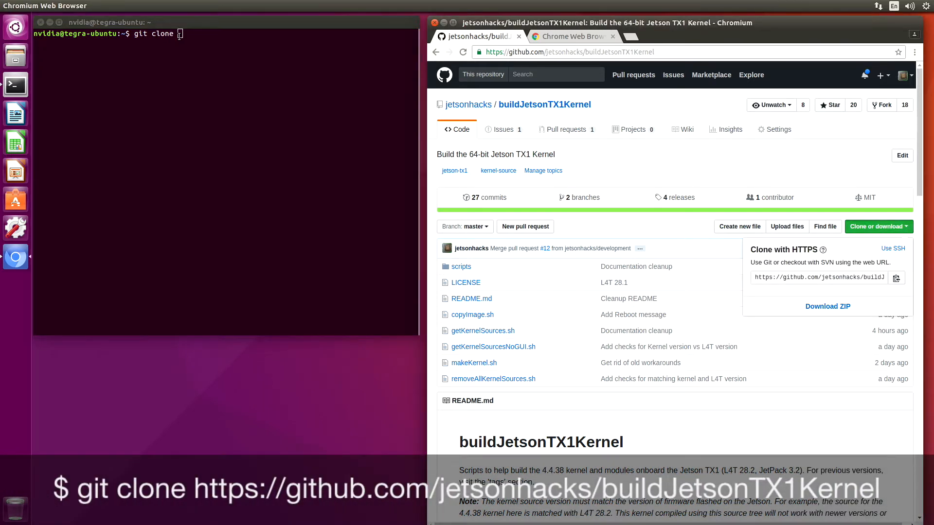
text(https://github.com/jetsonhacks/buildJetsonTX1Kernel.git)
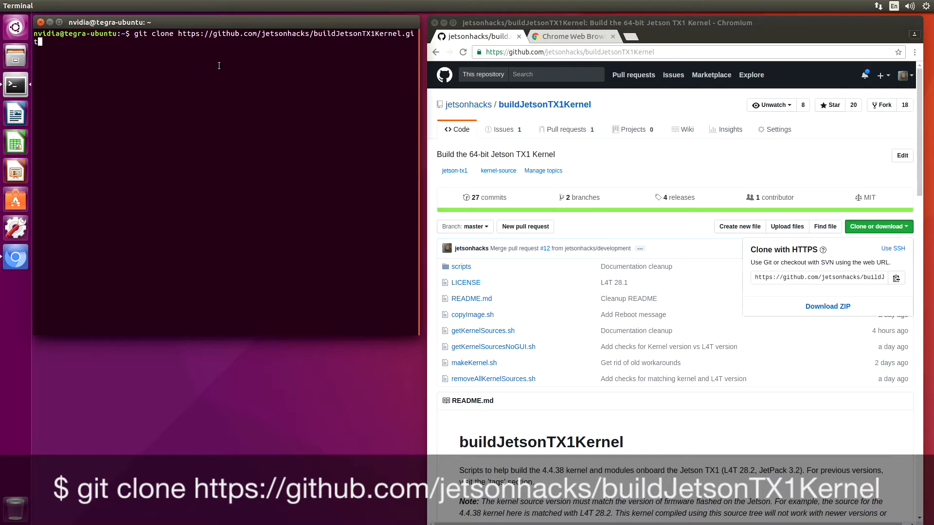
key(Return)
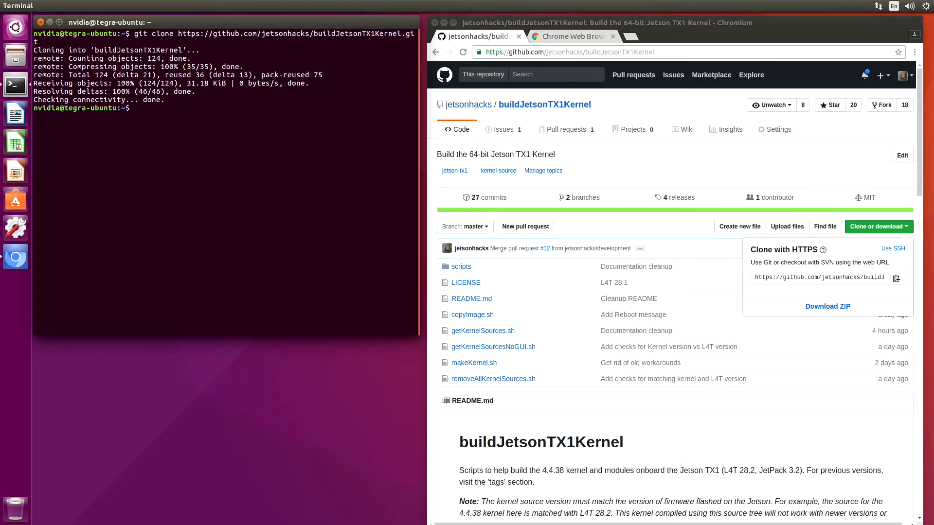
text(cd buildJetsonTX1Kernel/)
text(ls)
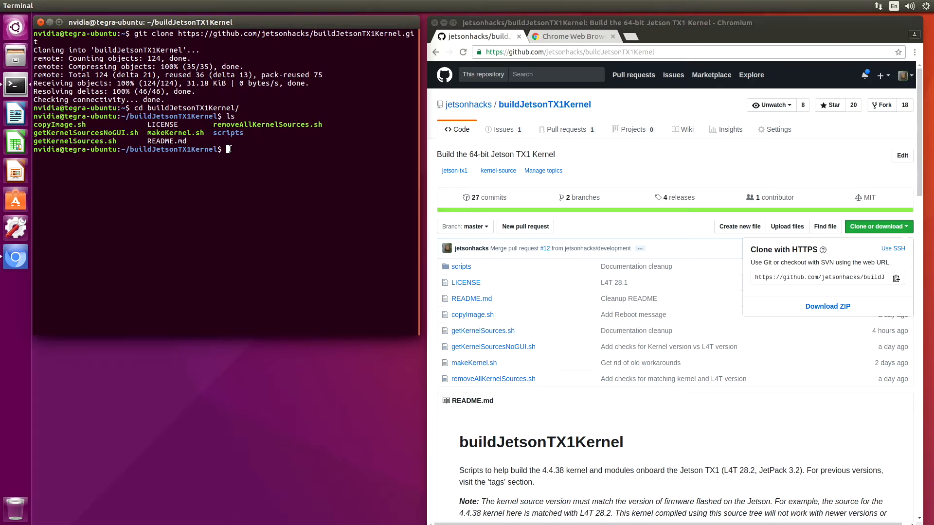
Step: Run ./getKernelSources.sh to download the sources and launch the xconfig tool
text(./getKernelSources)
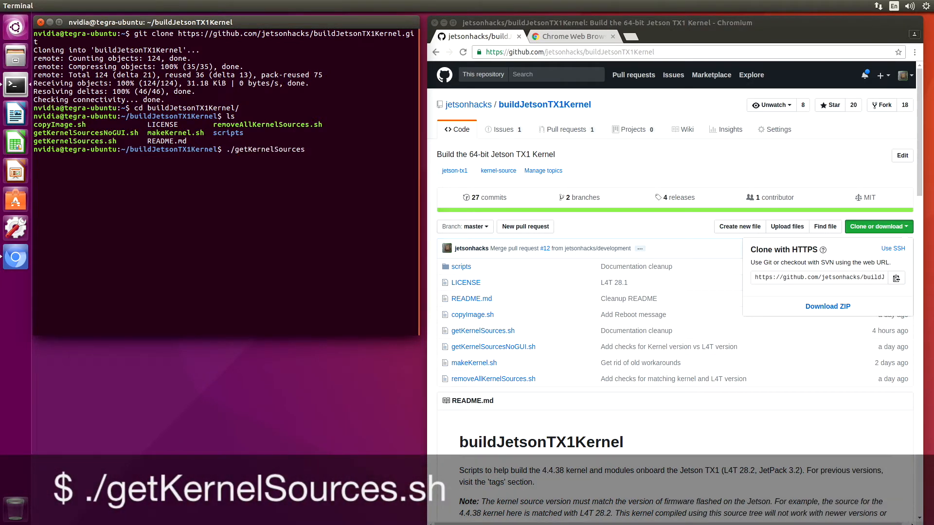
text(.sh)
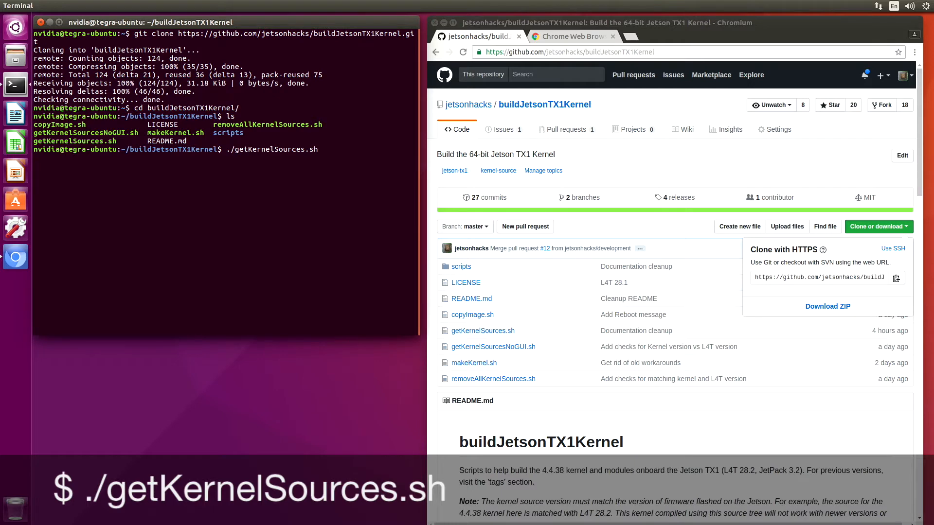
key(Return)
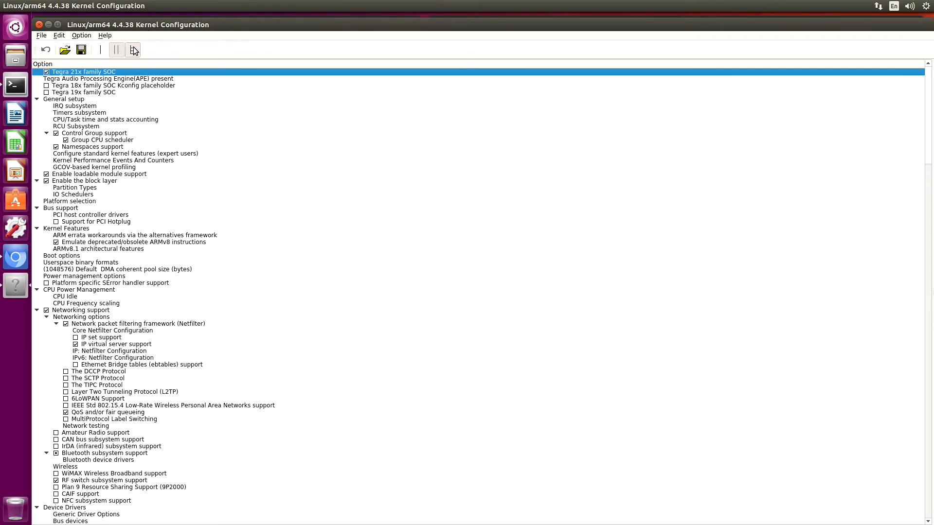
Step: Switch xconfig to split view, then run uname -r in a new terminal window
click(134, 50)
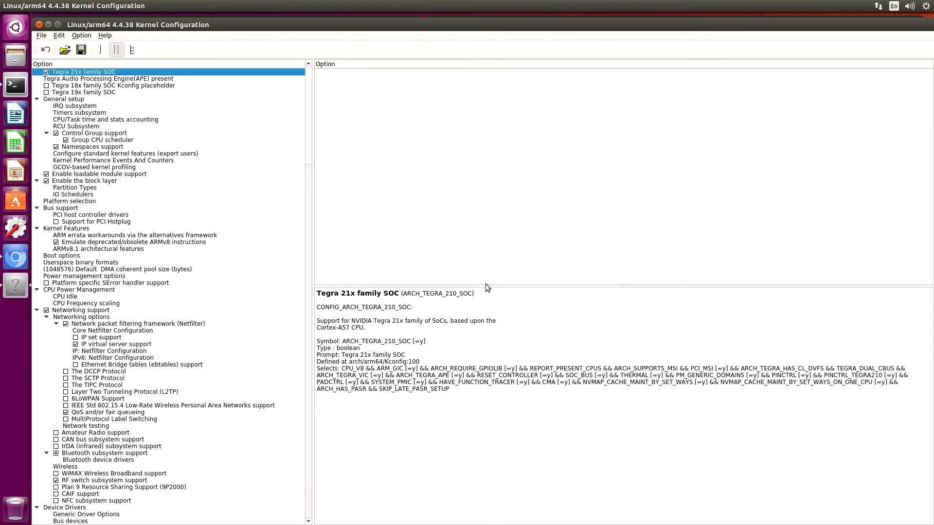
right_click(12, 85)
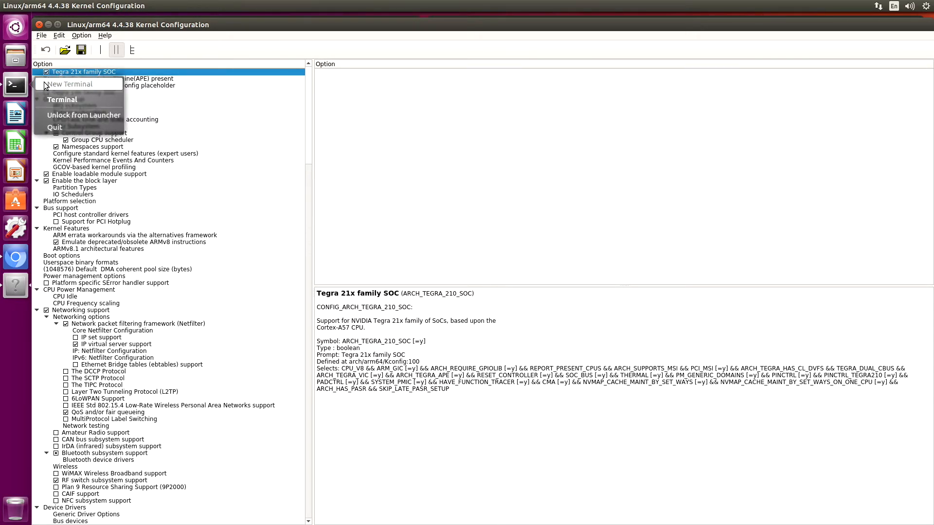
click(62, 100)
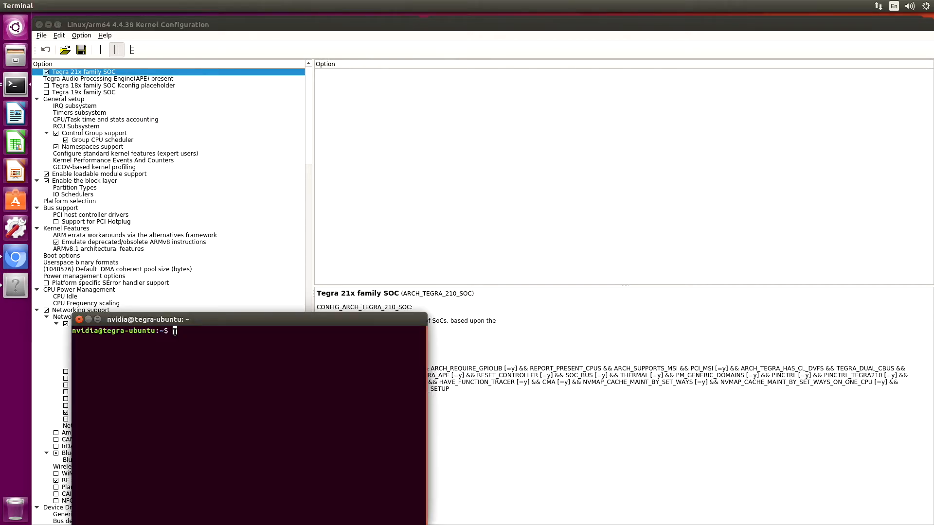
text(uname -r)
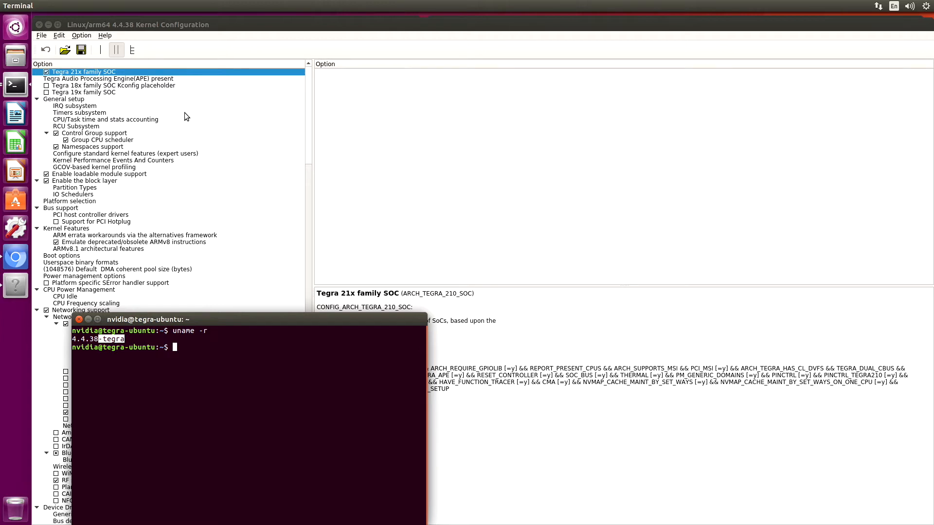
mouse_move(72, 103)
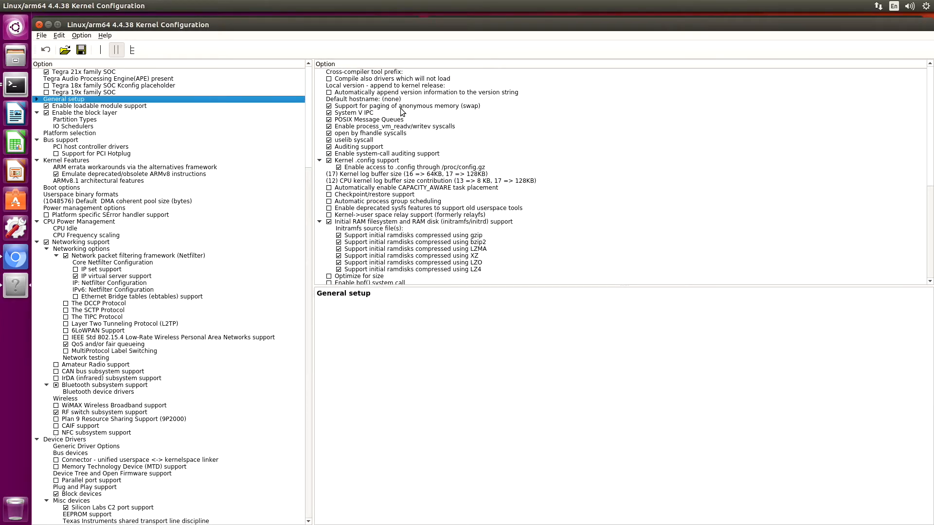
Step: Set General setup's 'Local version - append to kernel release' to -jetsonbotv0.1
click(385, 85)
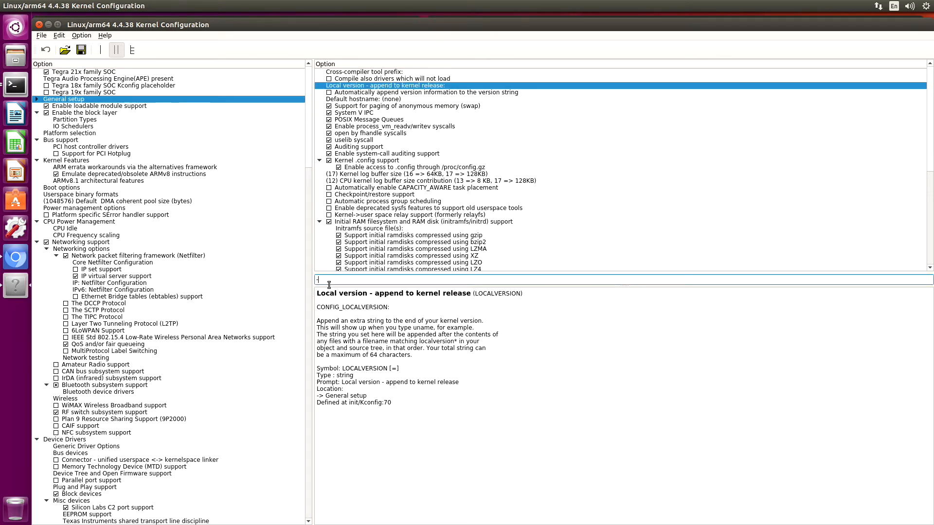
text(tegra)
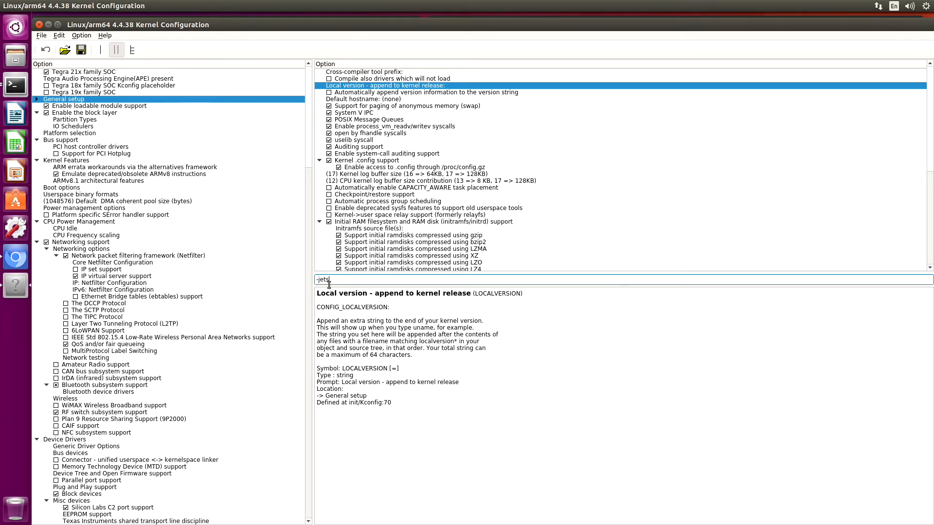
text(onbot)
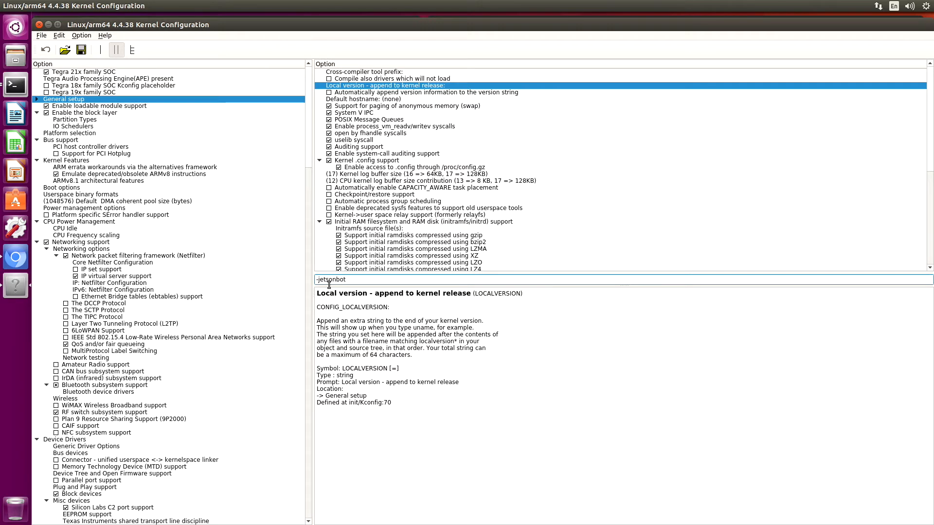
text(v0.1)
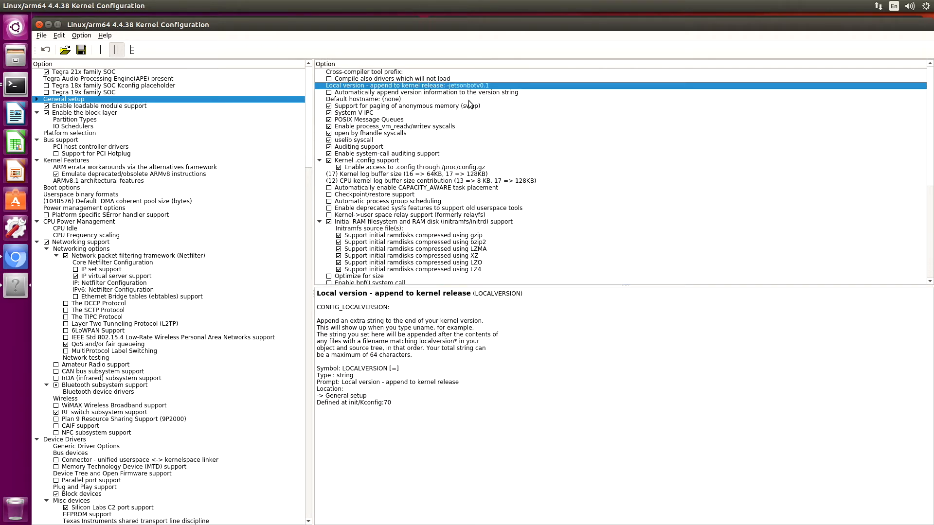
mouse_move(146, 51)
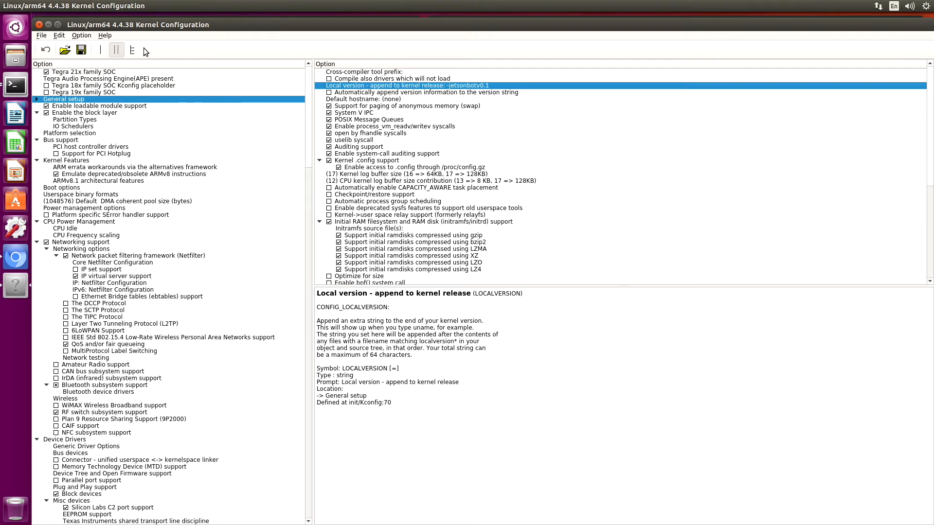
mouse_move(60, 36)
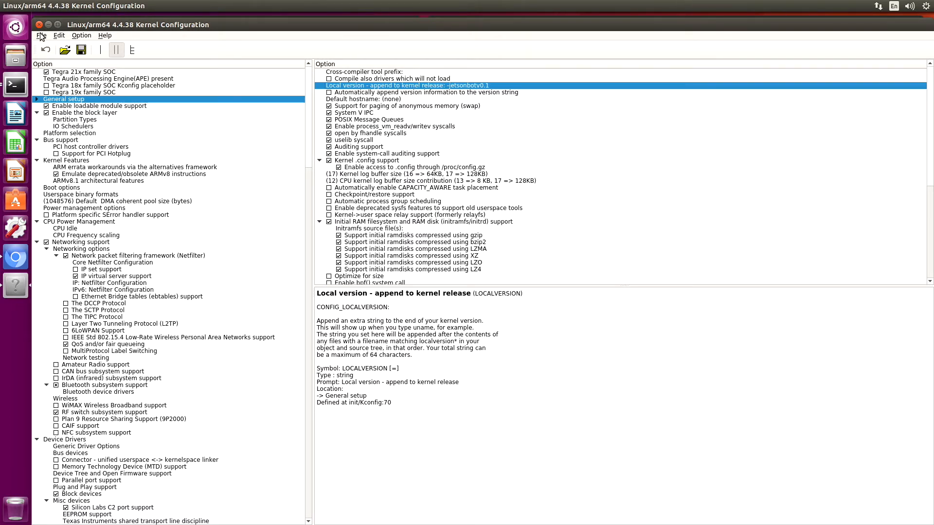
Step: Search the config for CH341 and enable the Winchiphead CH341 serial driver as a module
click(59, 35)
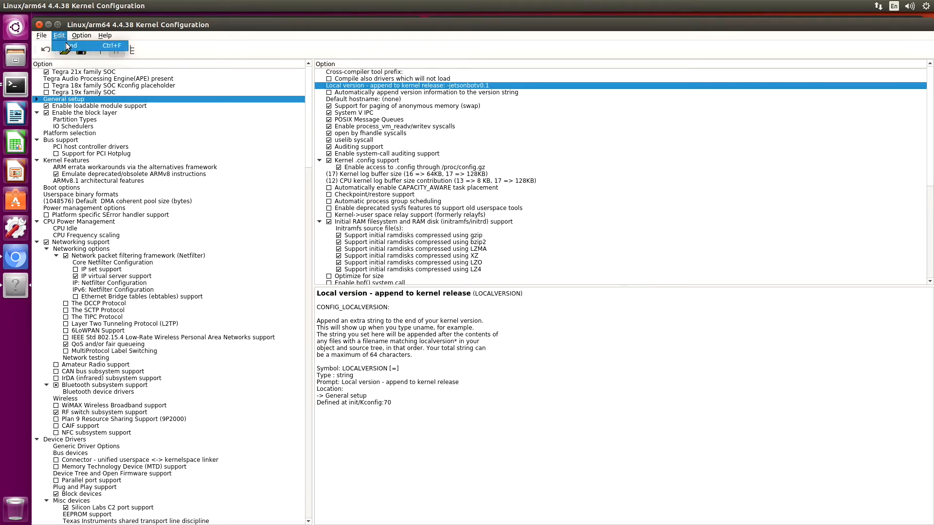
click(75, 45)
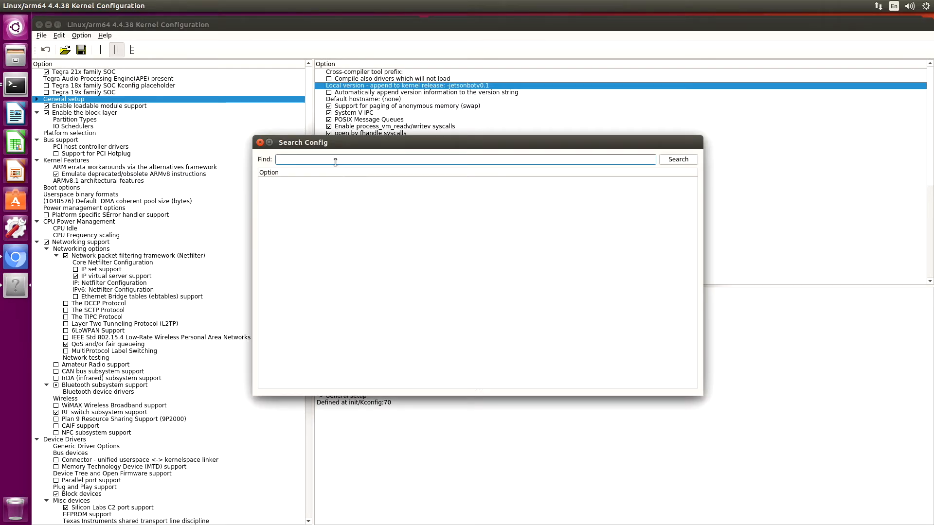
text(CH)
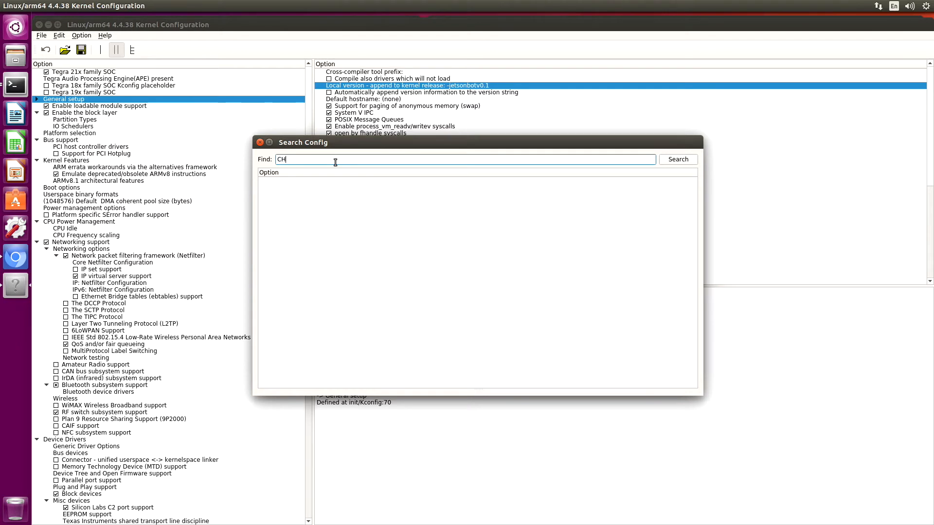
text(341)
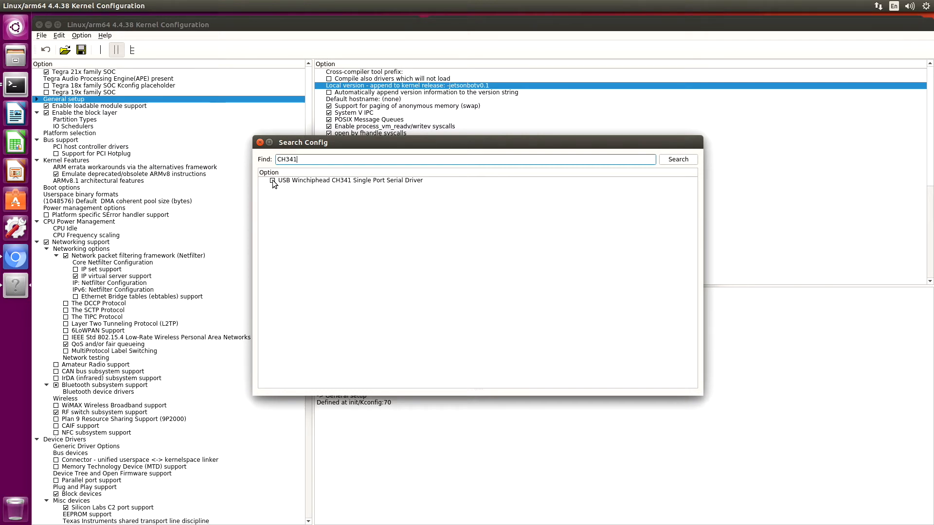
click(349, 180)
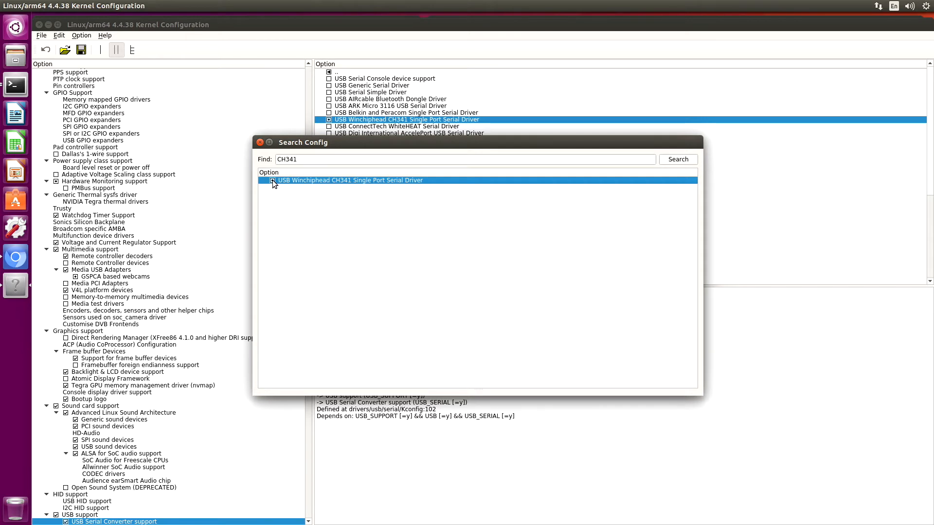
click(272, 180)
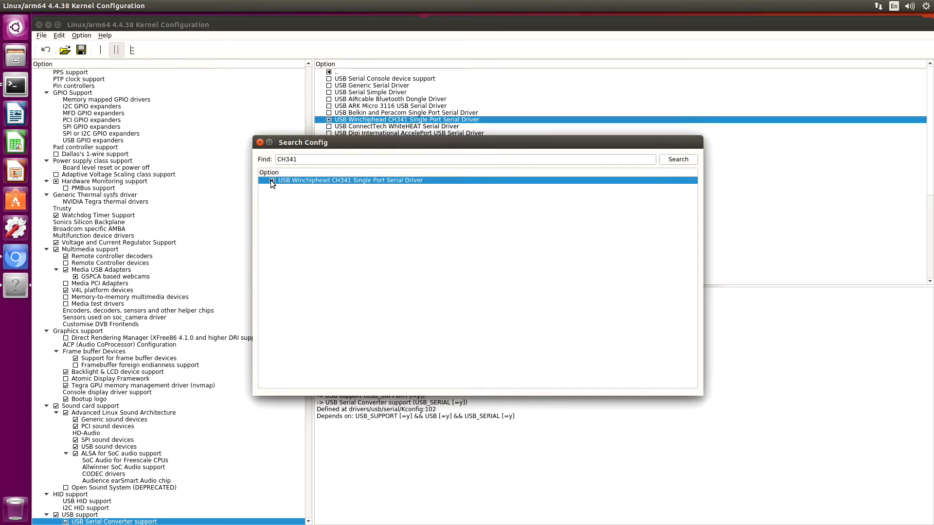
click(272, 180)
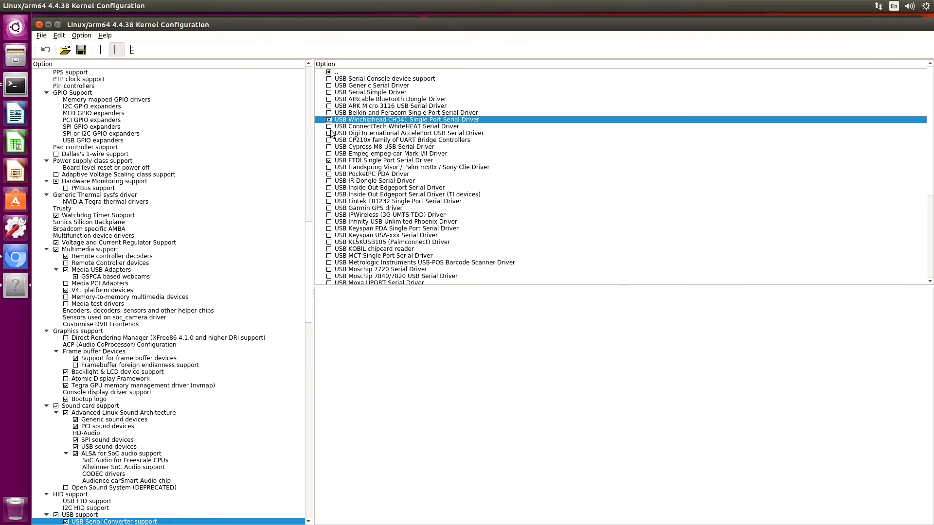
Step: View the CH341 driver's help, then save the configuration with File > Save
click(406, 120)
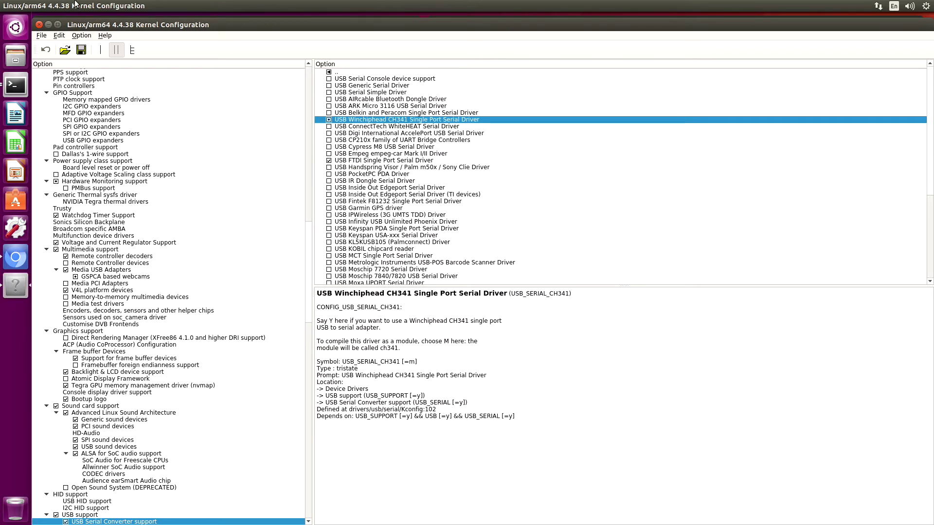
click(41, 35)
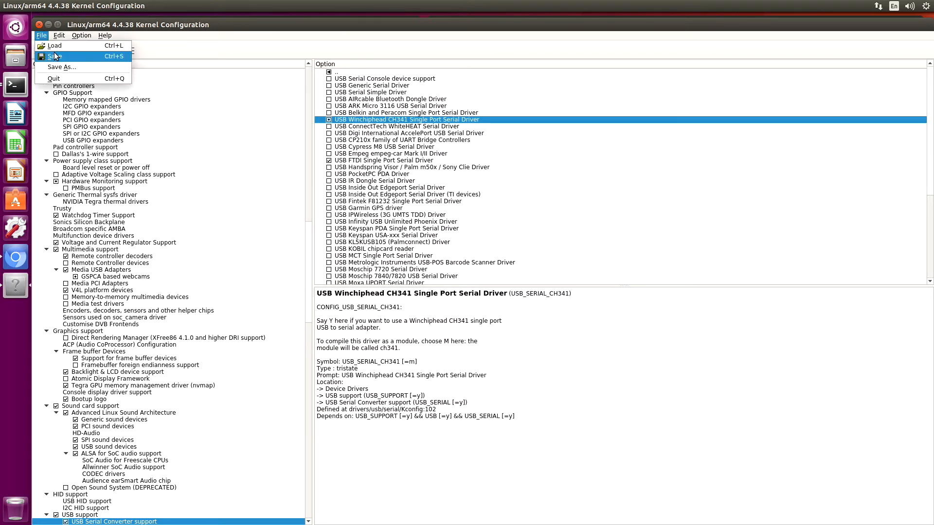
click(57, 56)
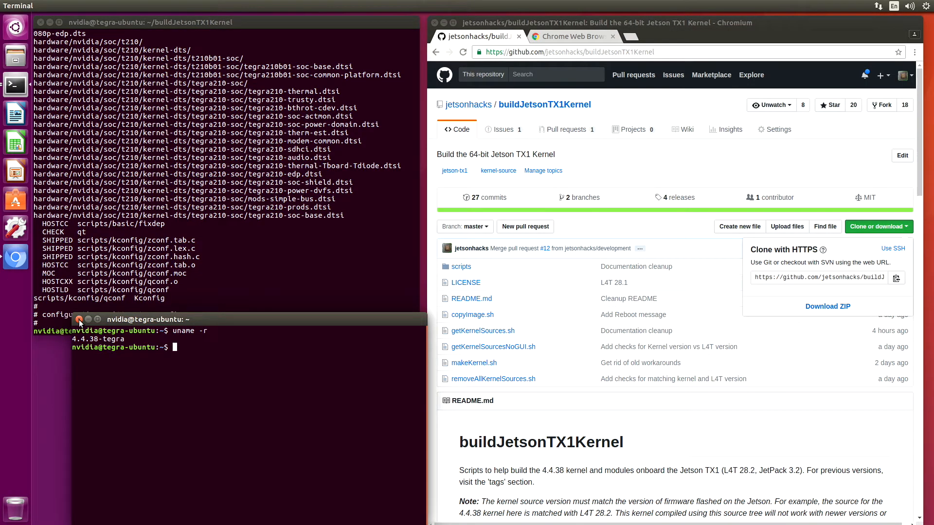
Step: Close the spare home terminal and run ./makeKernel.sh to build the kernel
click(79, 319)
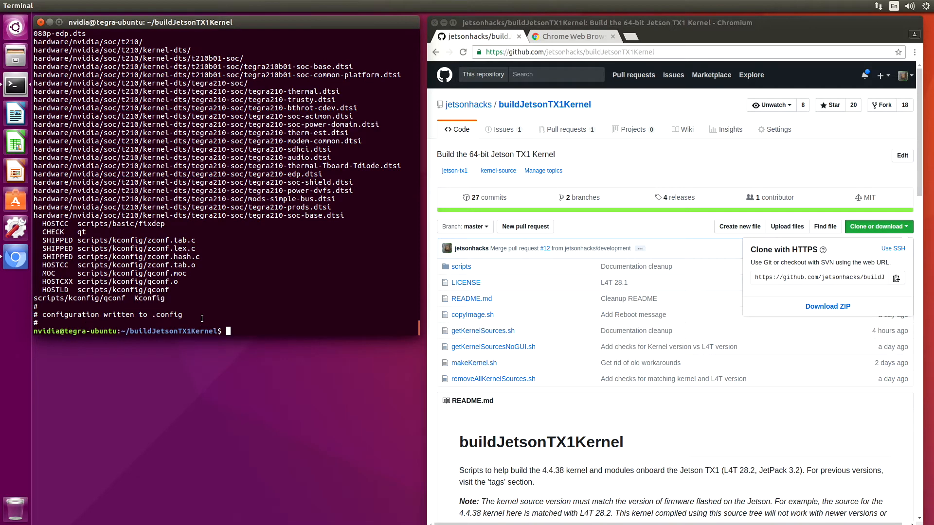
mouse_move(285, 260)
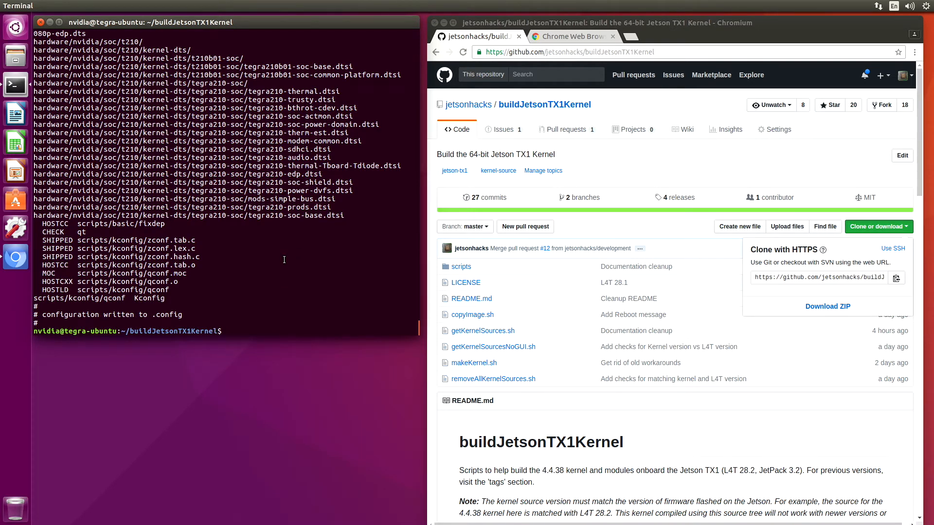
text(./mk)
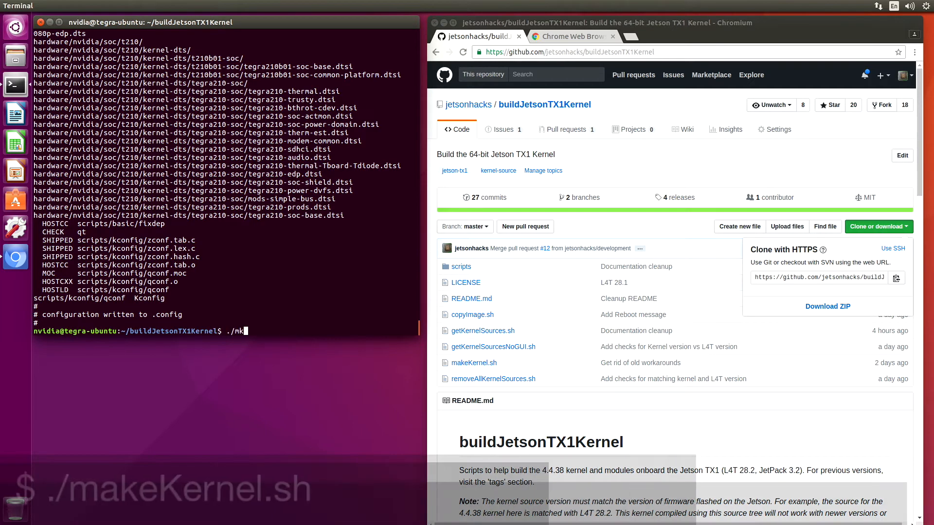
text(akeKernel.sh)
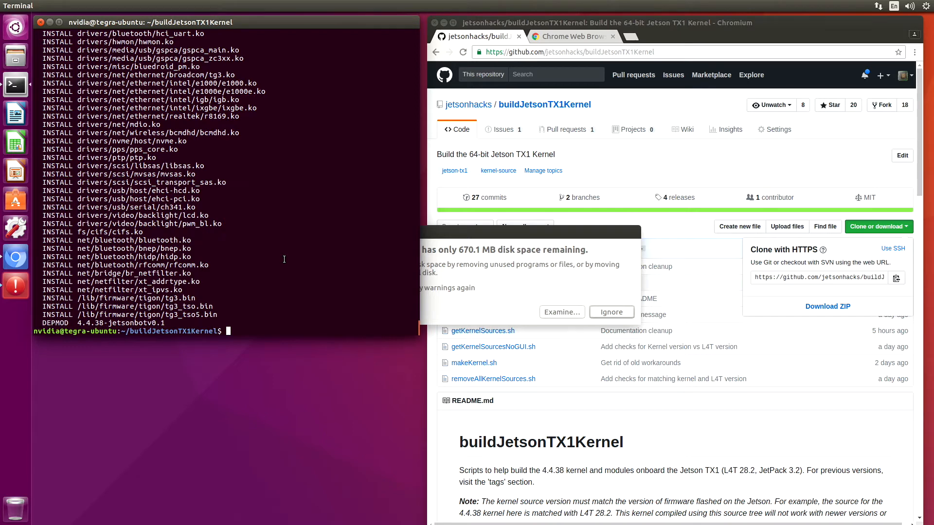
mouse_move(494, 241)
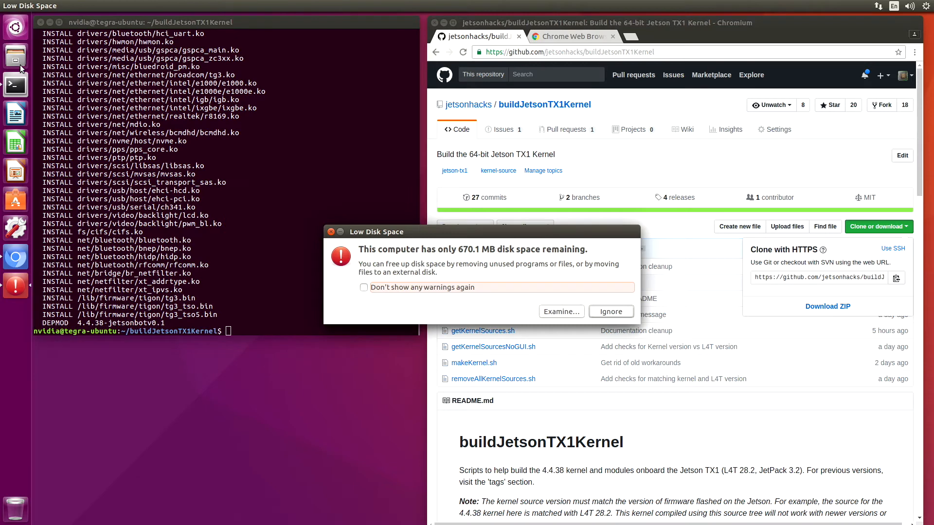
mouse_move(18, 60)
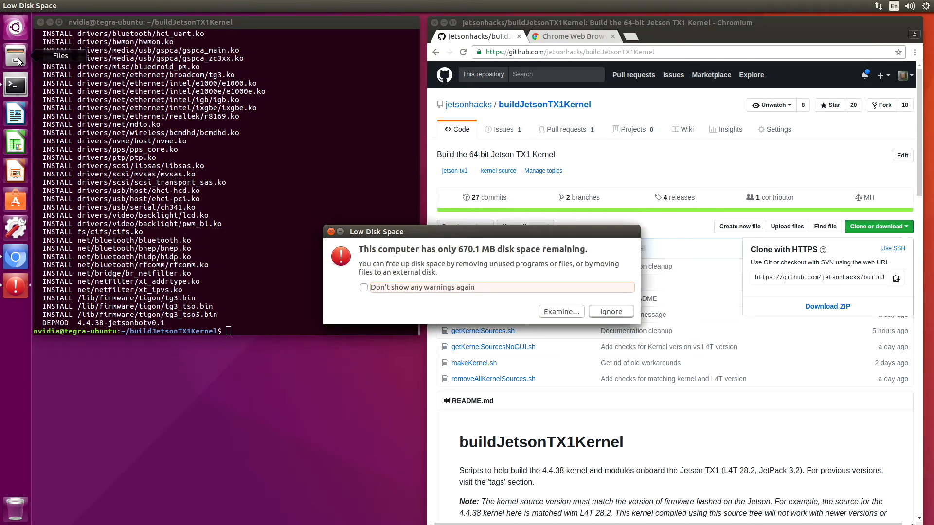
Step: Open the Files home folder, then dismiss the Low Disk Space warning (670.1 MB left)
click(15, 58)
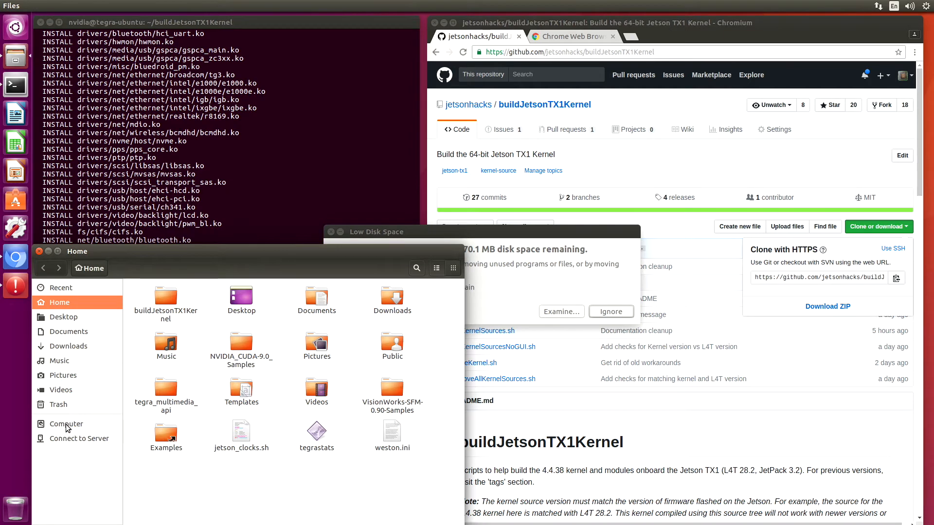
click(561, 311)
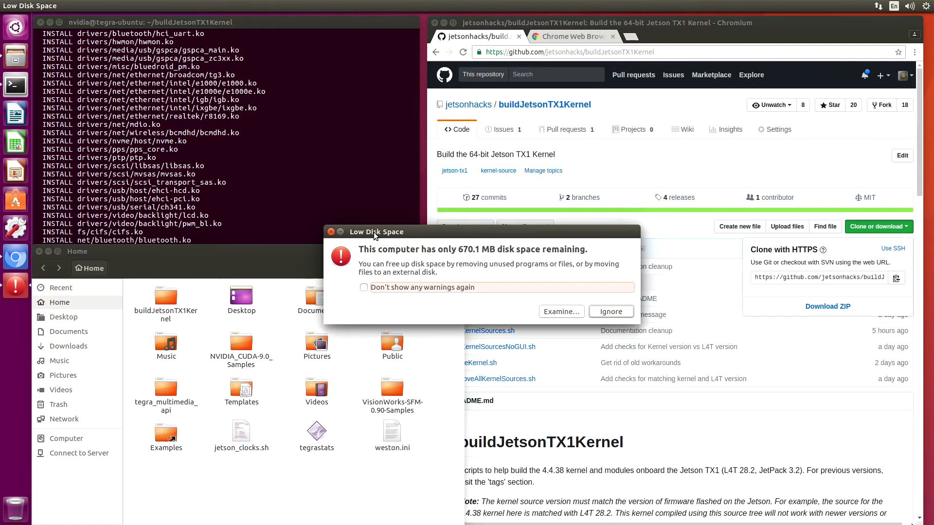
click(611, 311)
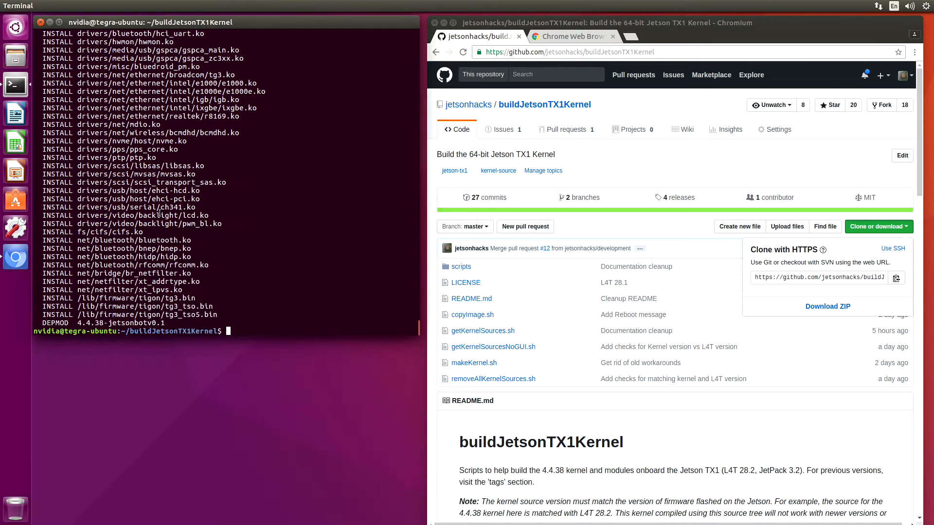
Step: In a new terminal, change to /usr/src and list its contents
right_click(16, 85)
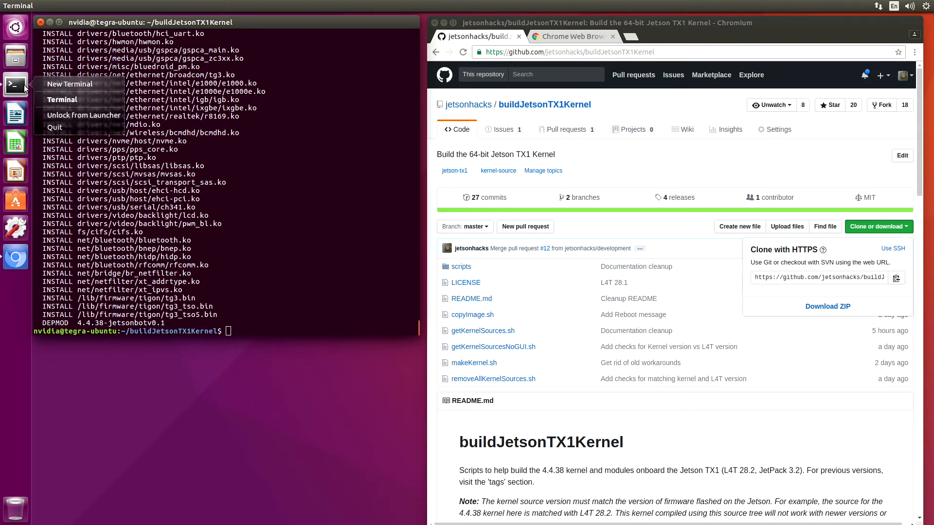
click(69, 84)
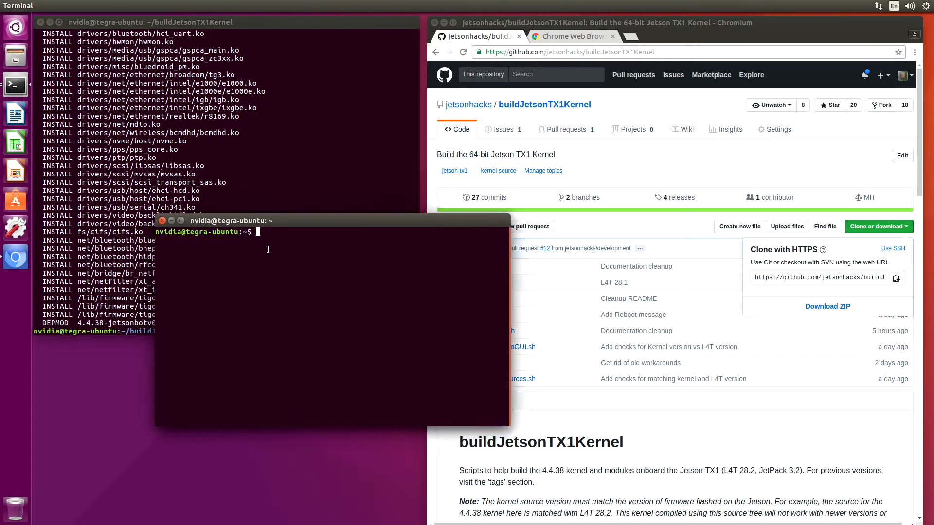
text(cd /usr)
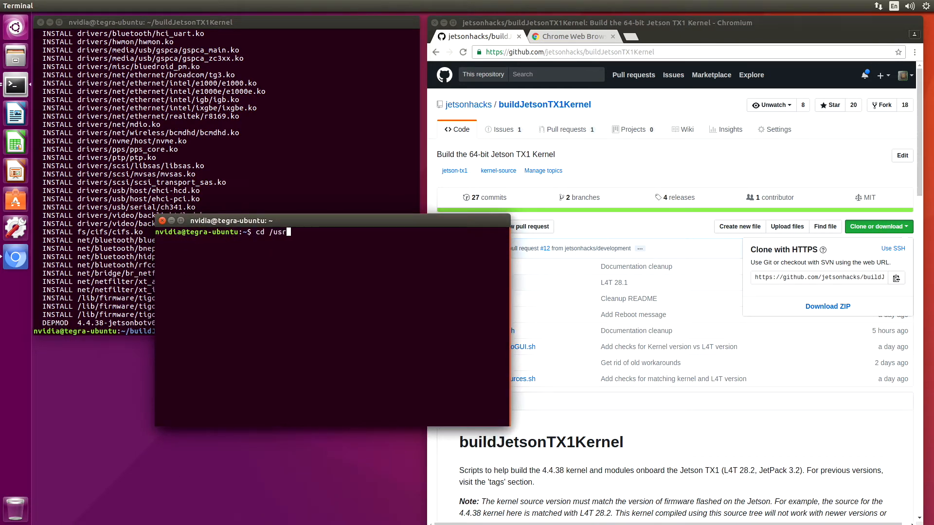
text(/src)
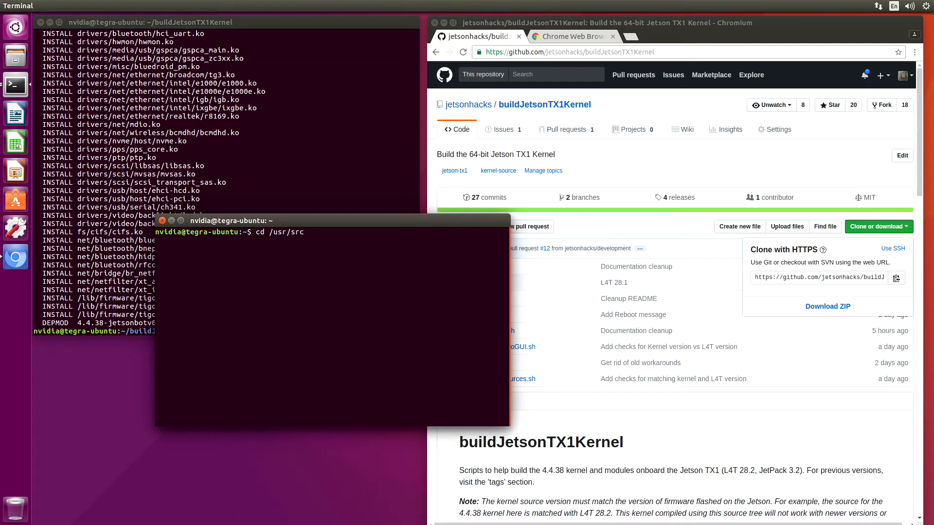
key(Return)
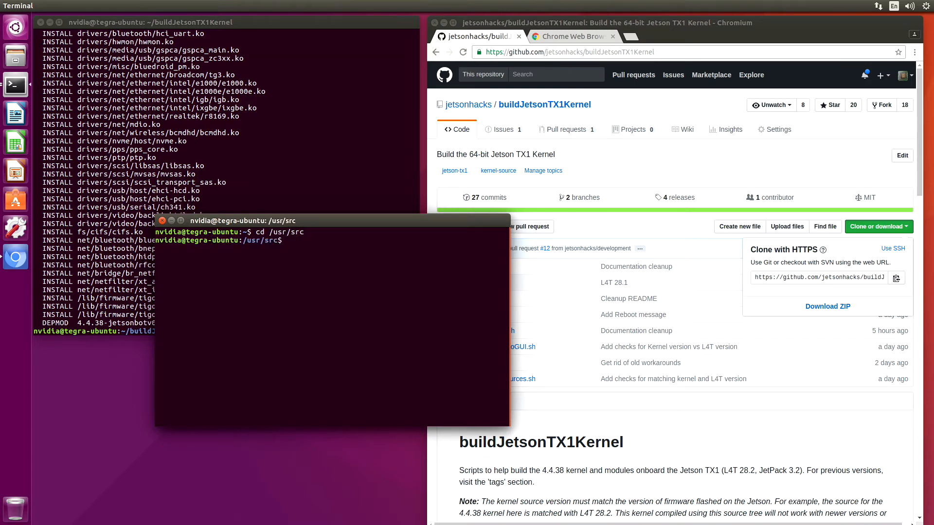
text(ls)
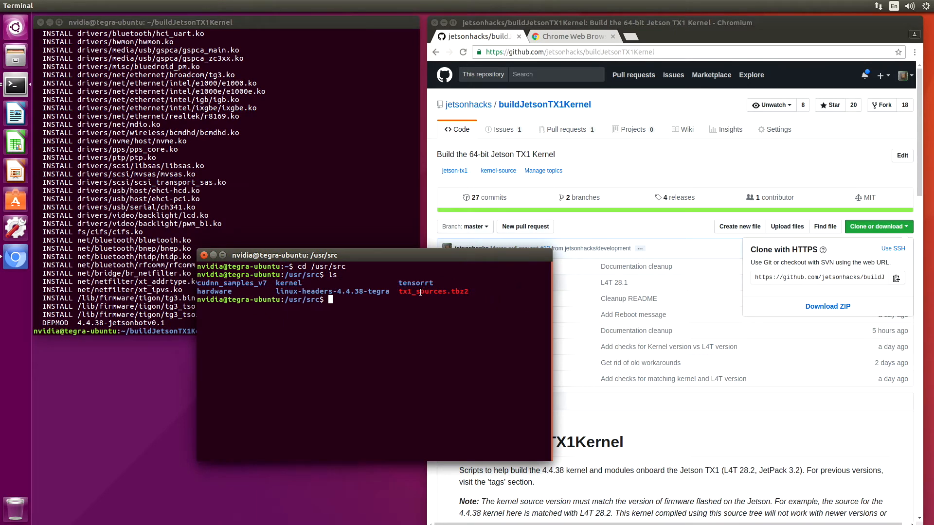
mouse_move(350, 300)
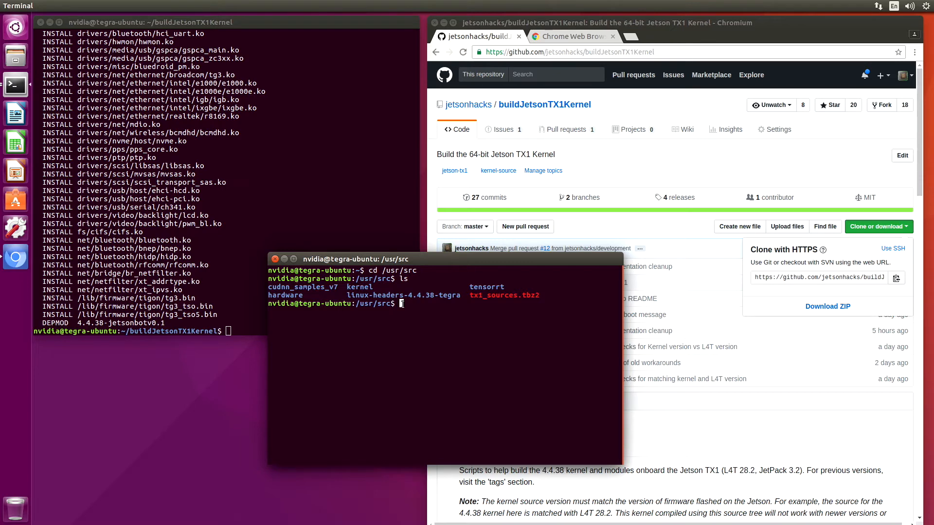
Step: In /boot, back up Image as originalImage with sudo cp
text(/boot)
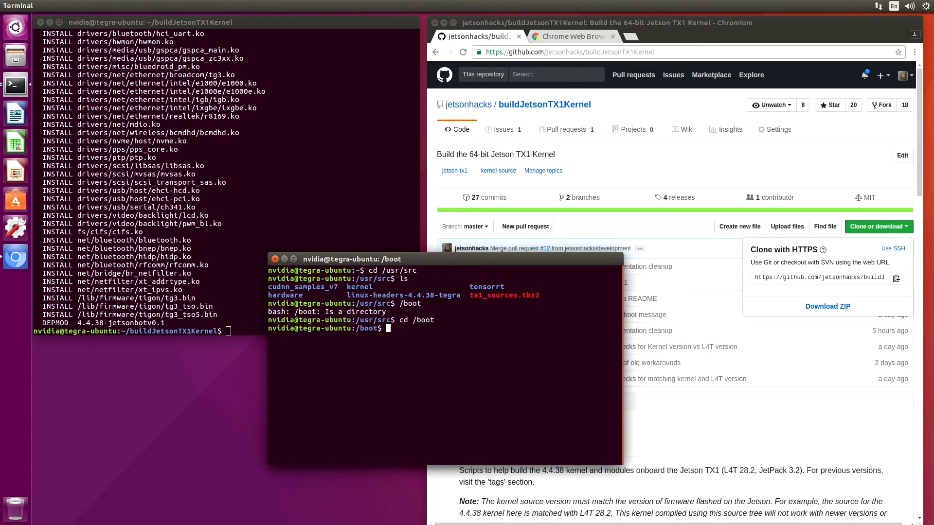
text(clear)
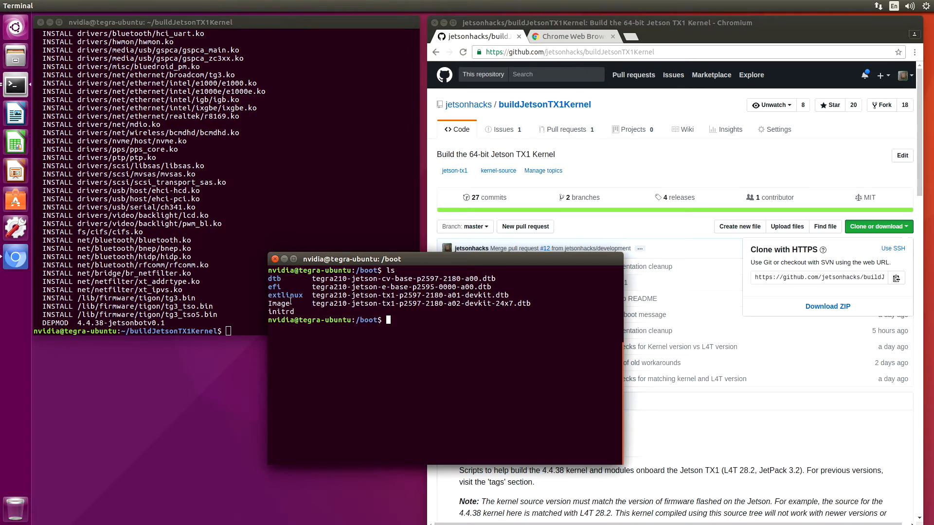
mouse_move(339, 315)
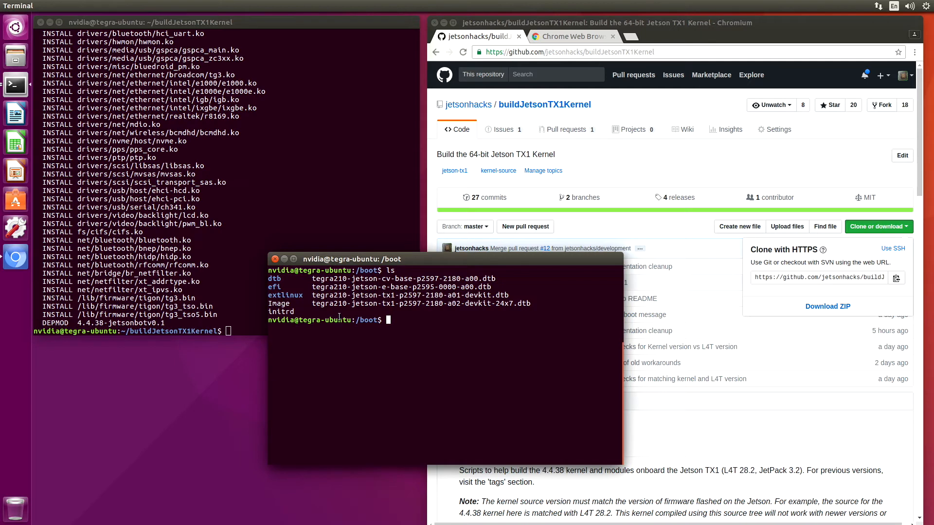
text(sudo)
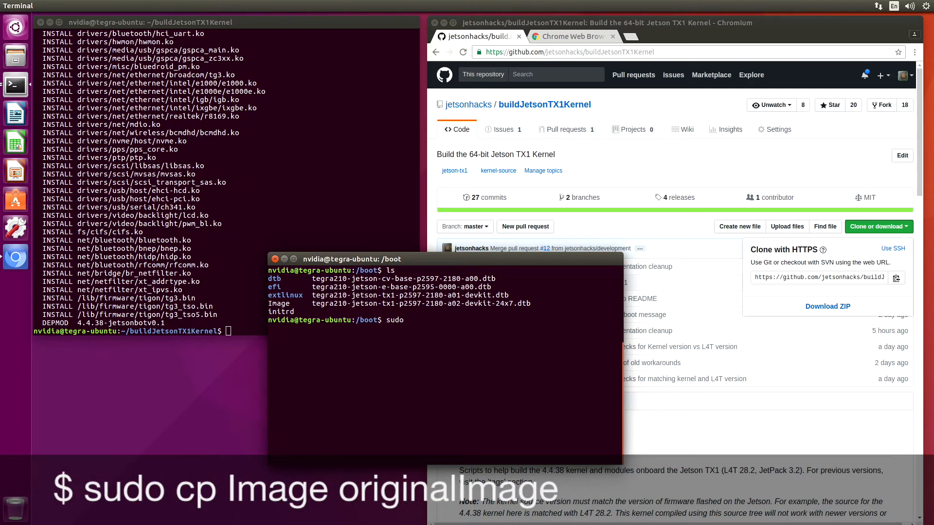
text(cp Image originalImage)
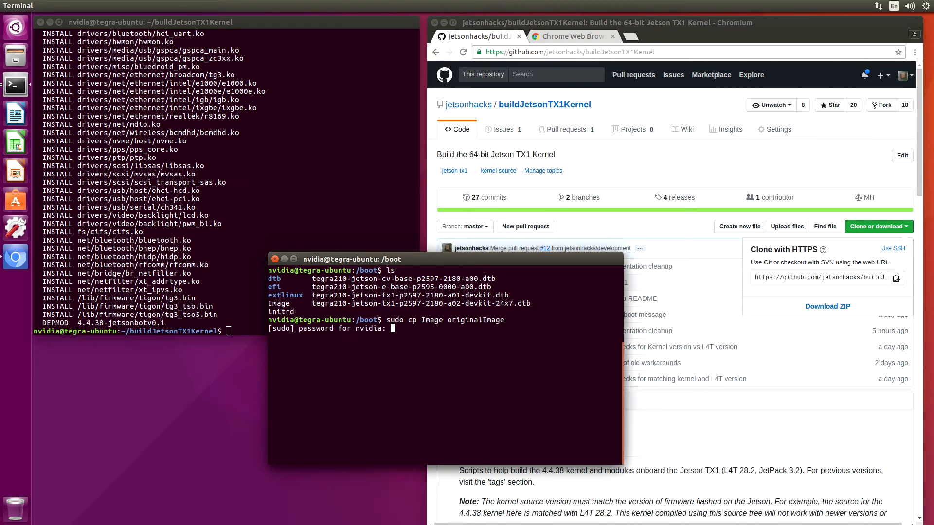
key(Return)
text(cd ex)
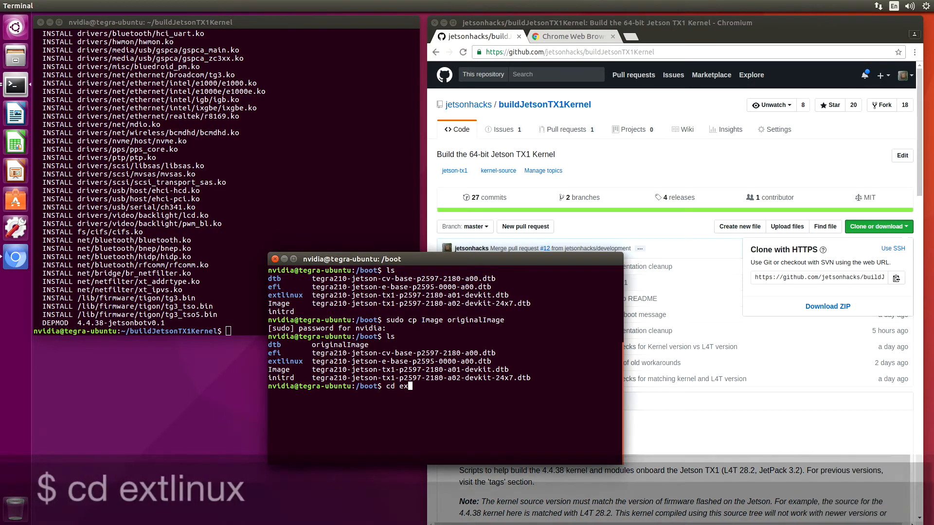
Step: Enter the extlinux folder and open extlinux.conf in gedit with sudo
key(Return)
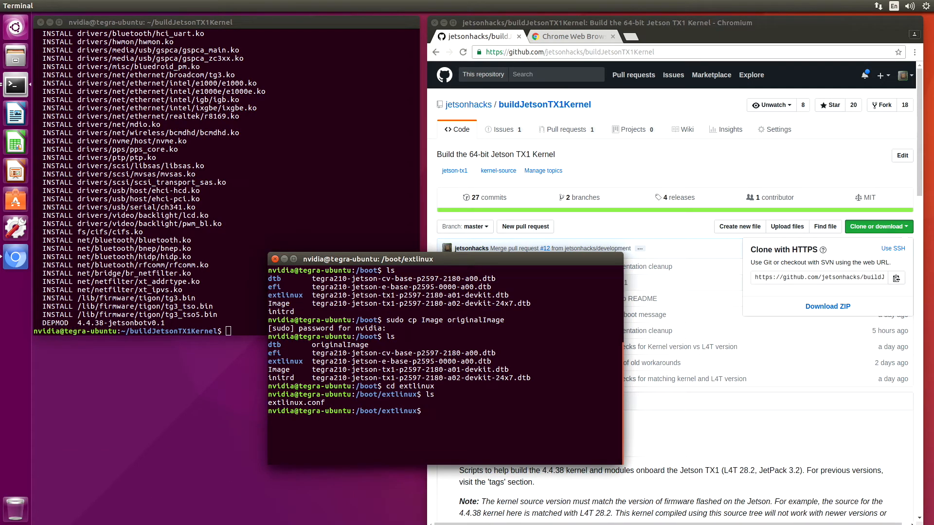
text(ge)
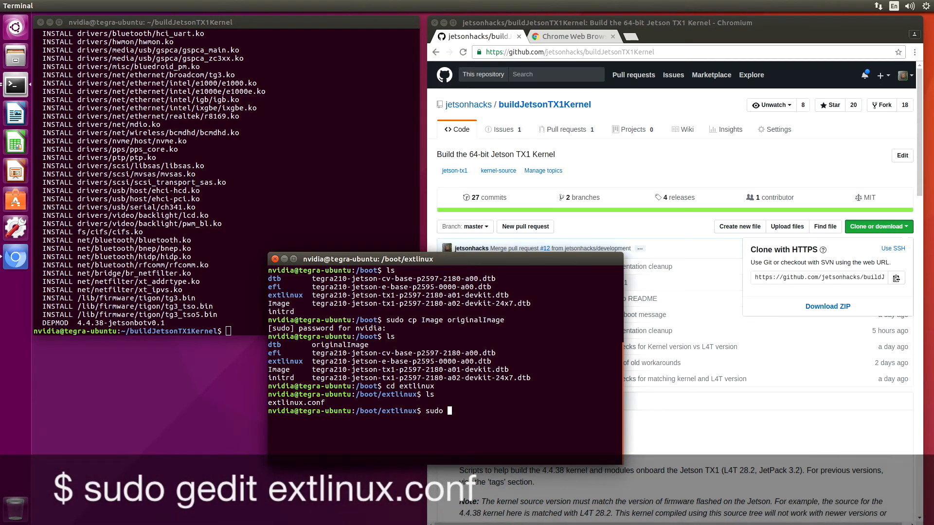
text(gedit extlinux.conf)
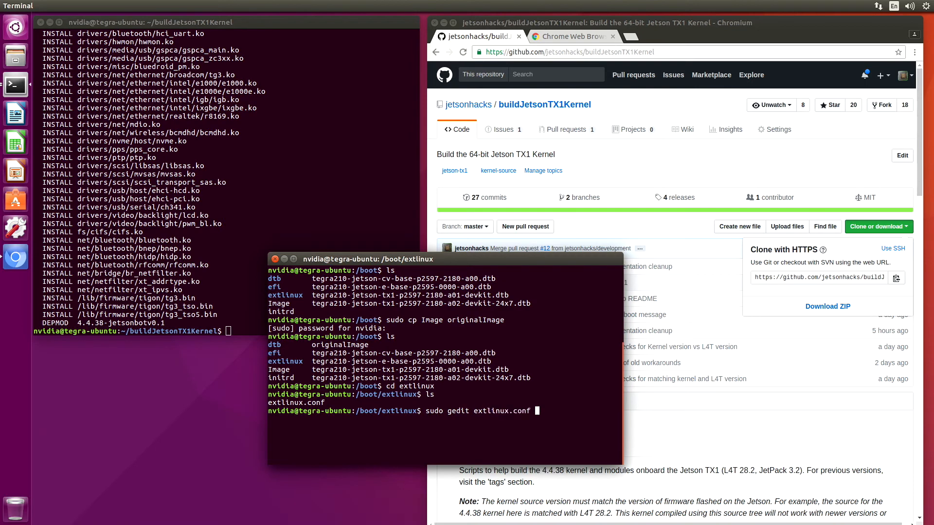
key(Return)
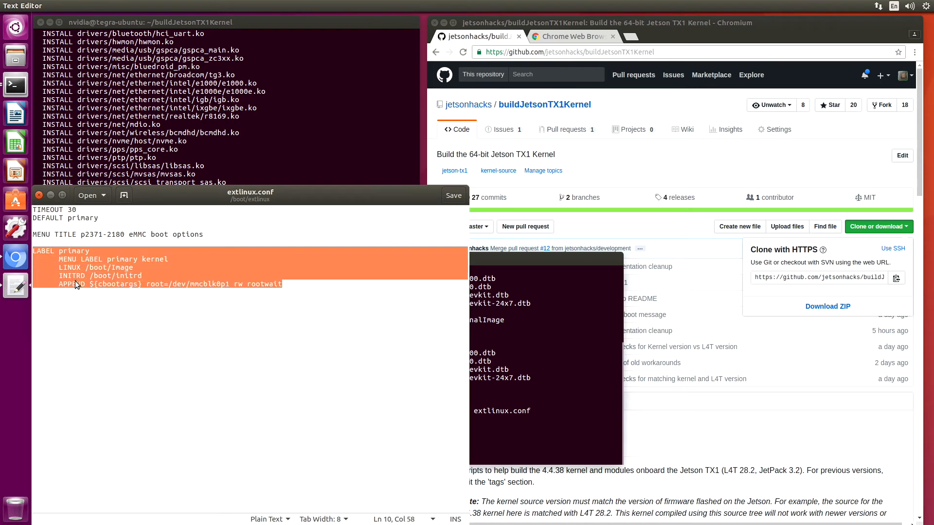
Step: Add an 'original' boot entry loading /boot/originalImage to extlinux.conf and save it
click(283, 284)
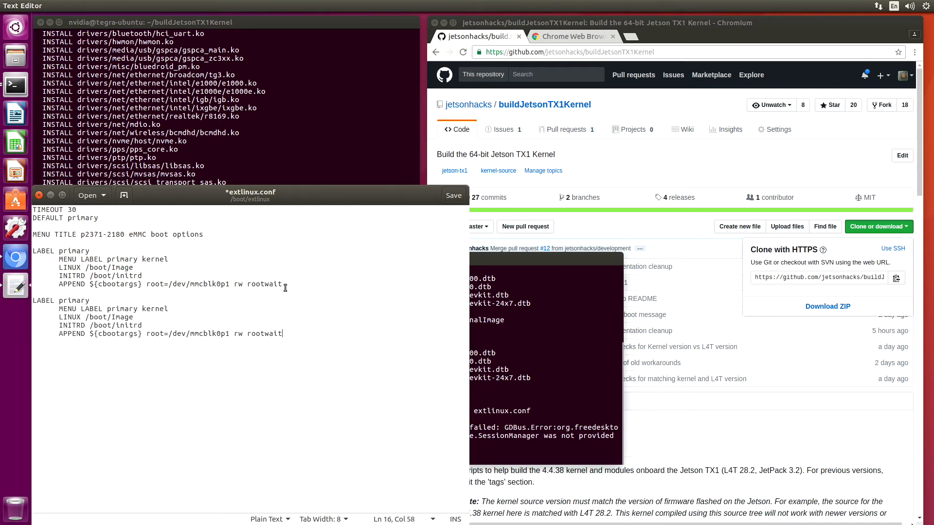
double_click(73, 301)
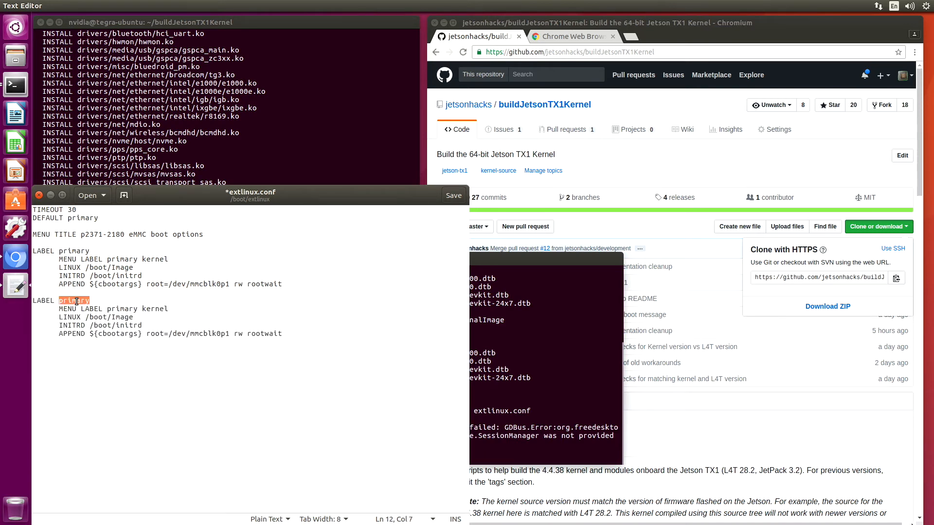
text(original)
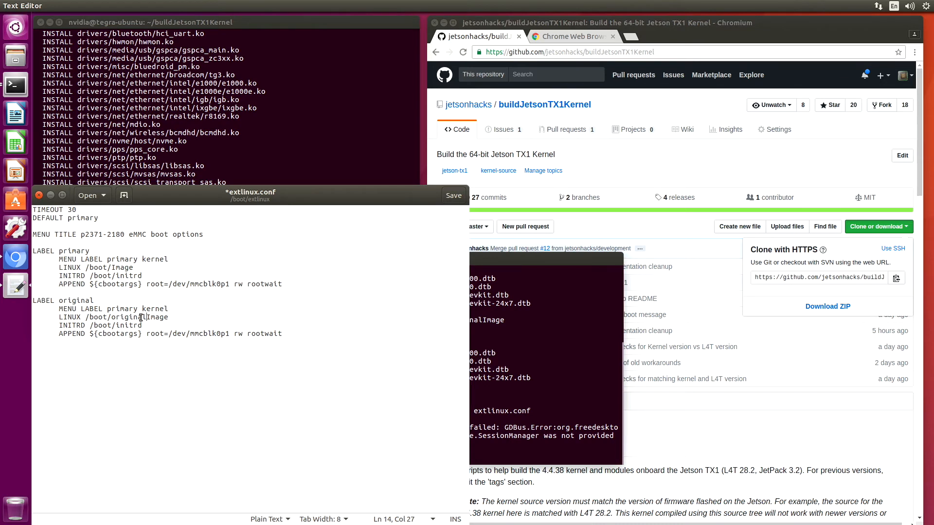
click(454, 195)
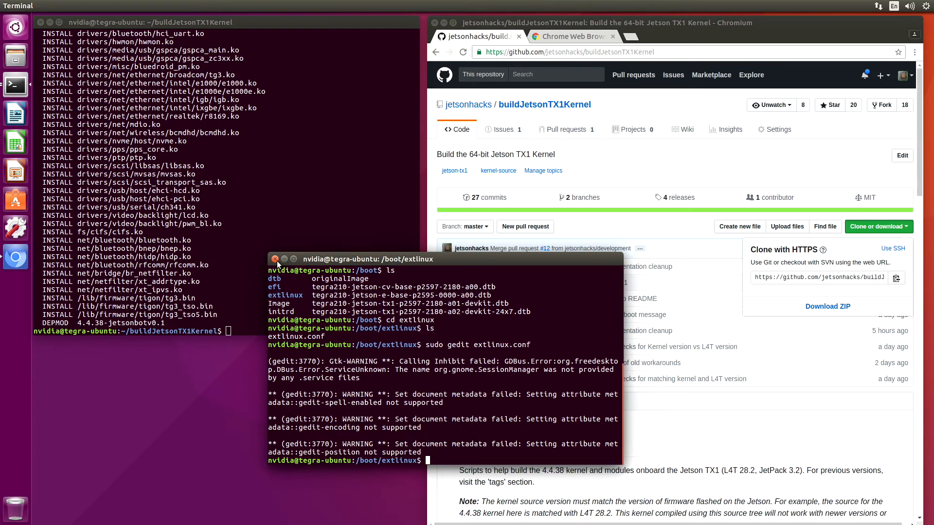
Step: Close the extra terminal, then run copyImage.sh and removeAllKernelSources.sh
click(275, 258)
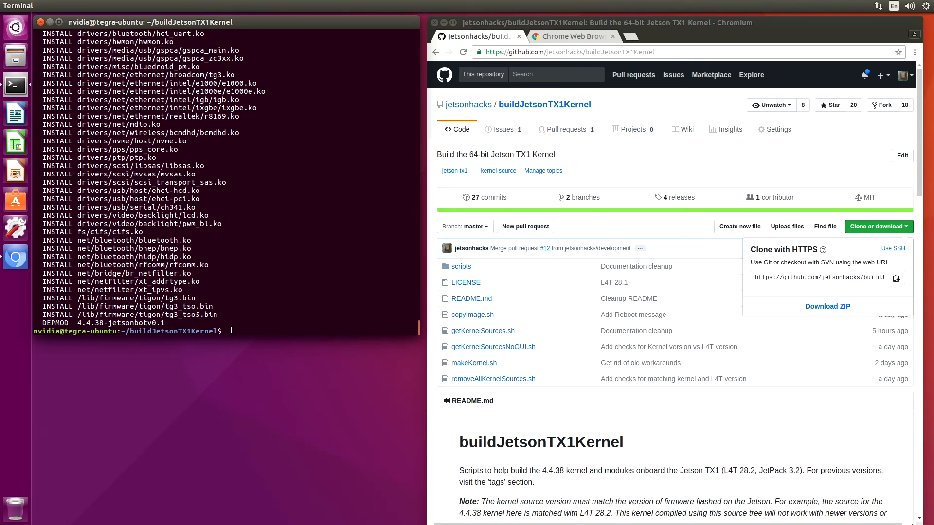
text(./copyImage.sh)
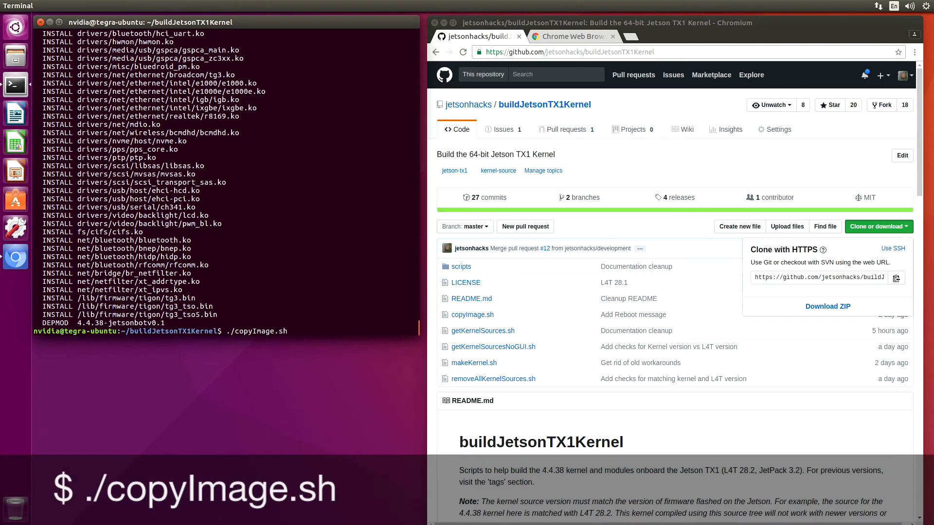
key(Return)
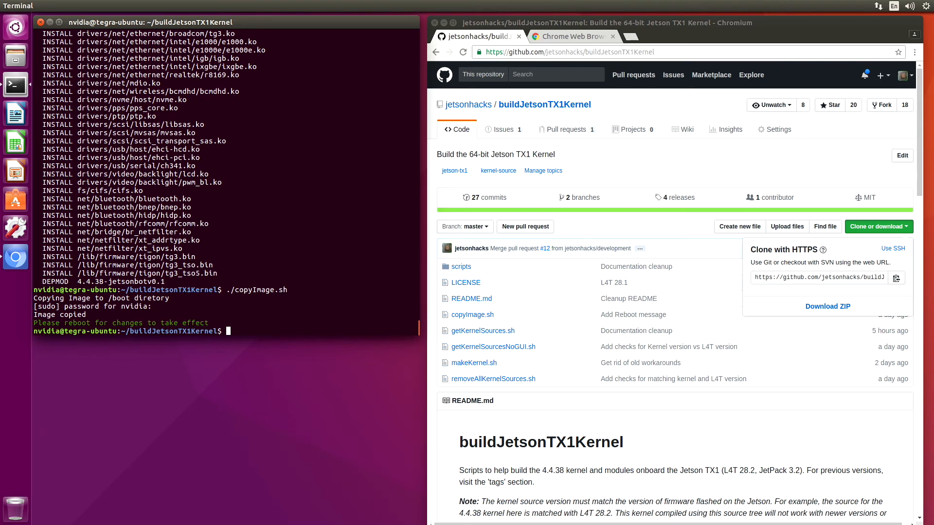
text(./removeAllKernelSources.sh)
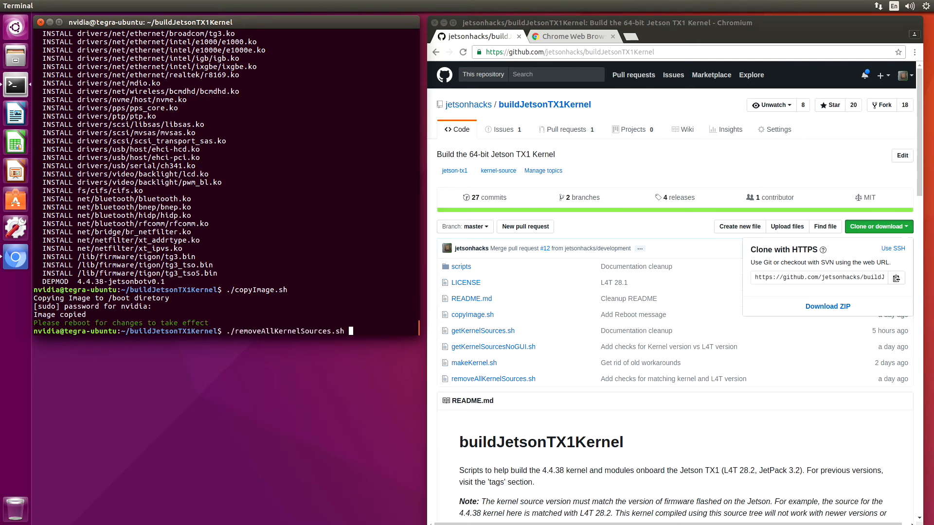
key(Return)
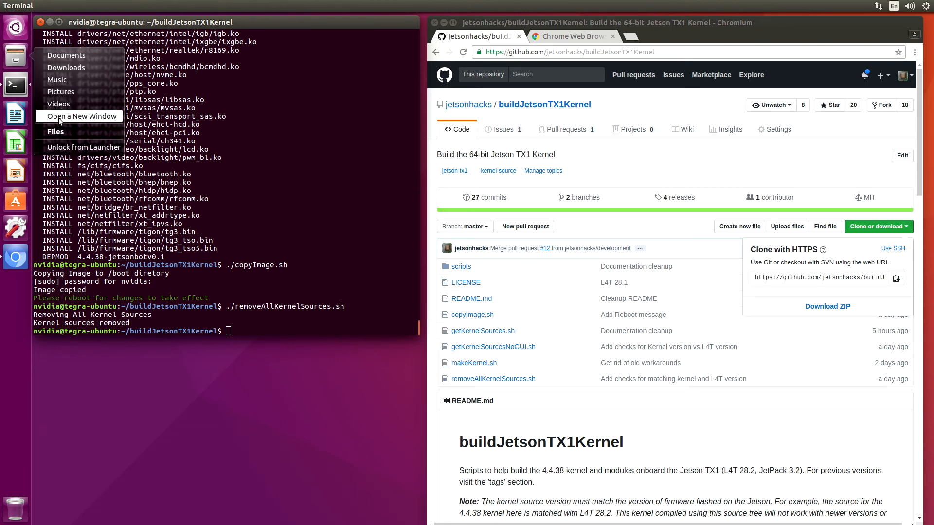
click(55, 132)
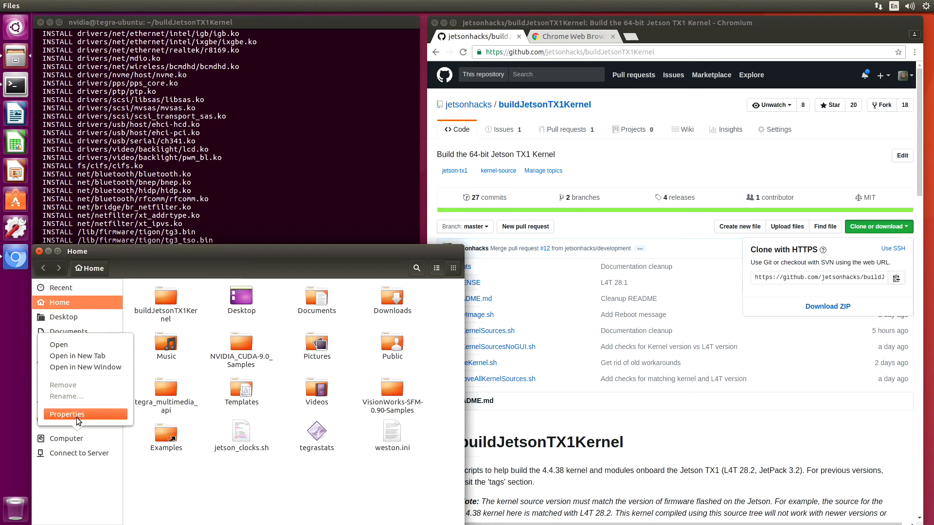
click(66, 415)
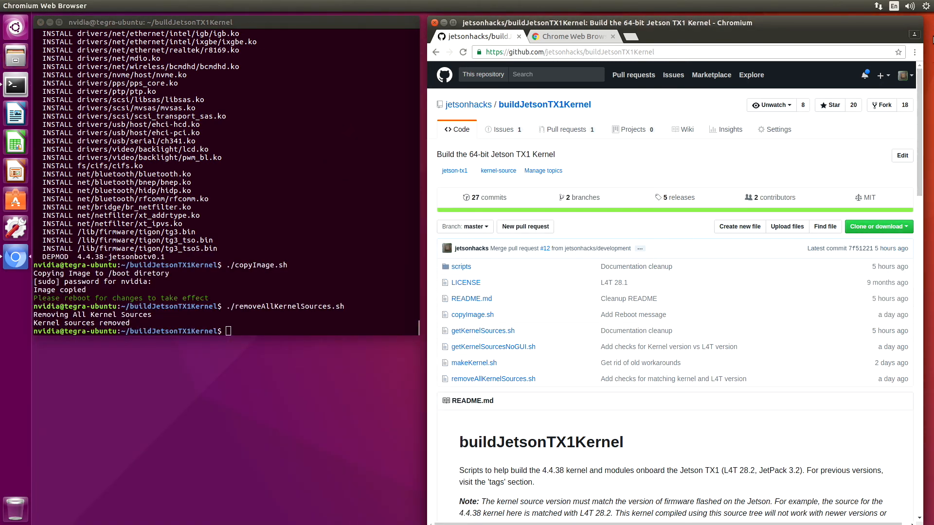
Step: Choose Restart from the top-right system menu to reboot into the new kernel
click(927, 5)
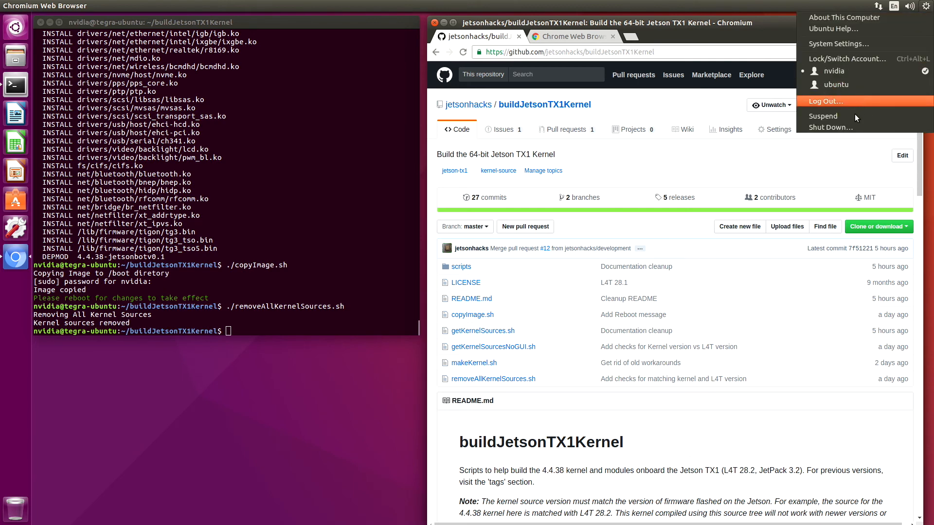
click(831, 127)
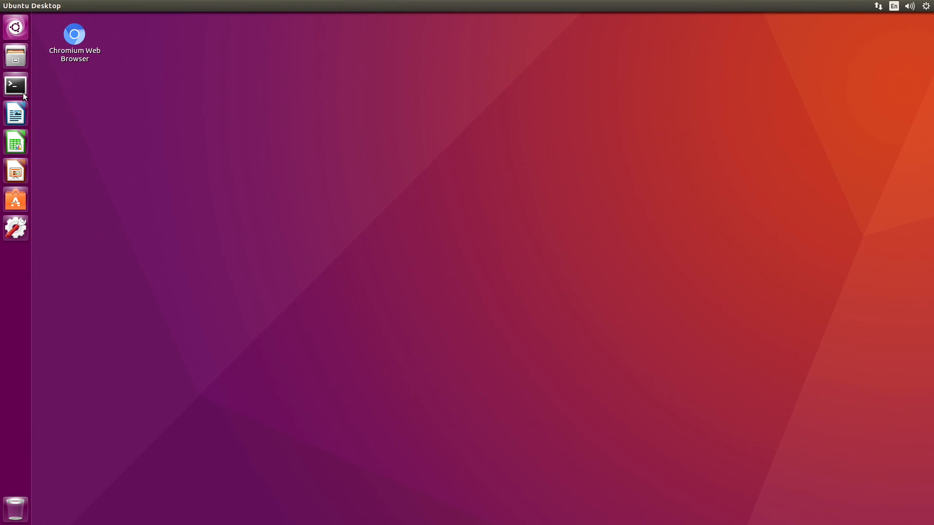
Step: Open a new terminal from the launcher and start typing 'una' at the prompt
click(15, 85)
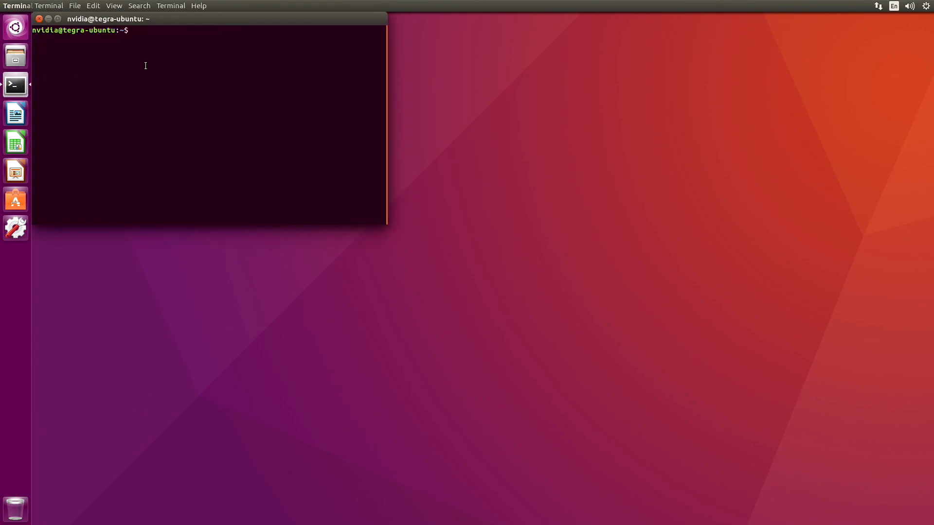
text(una)
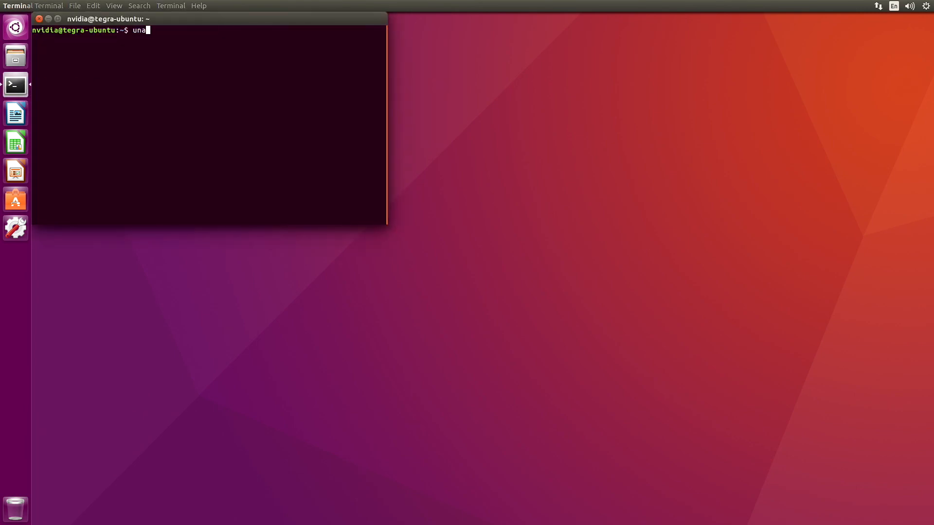